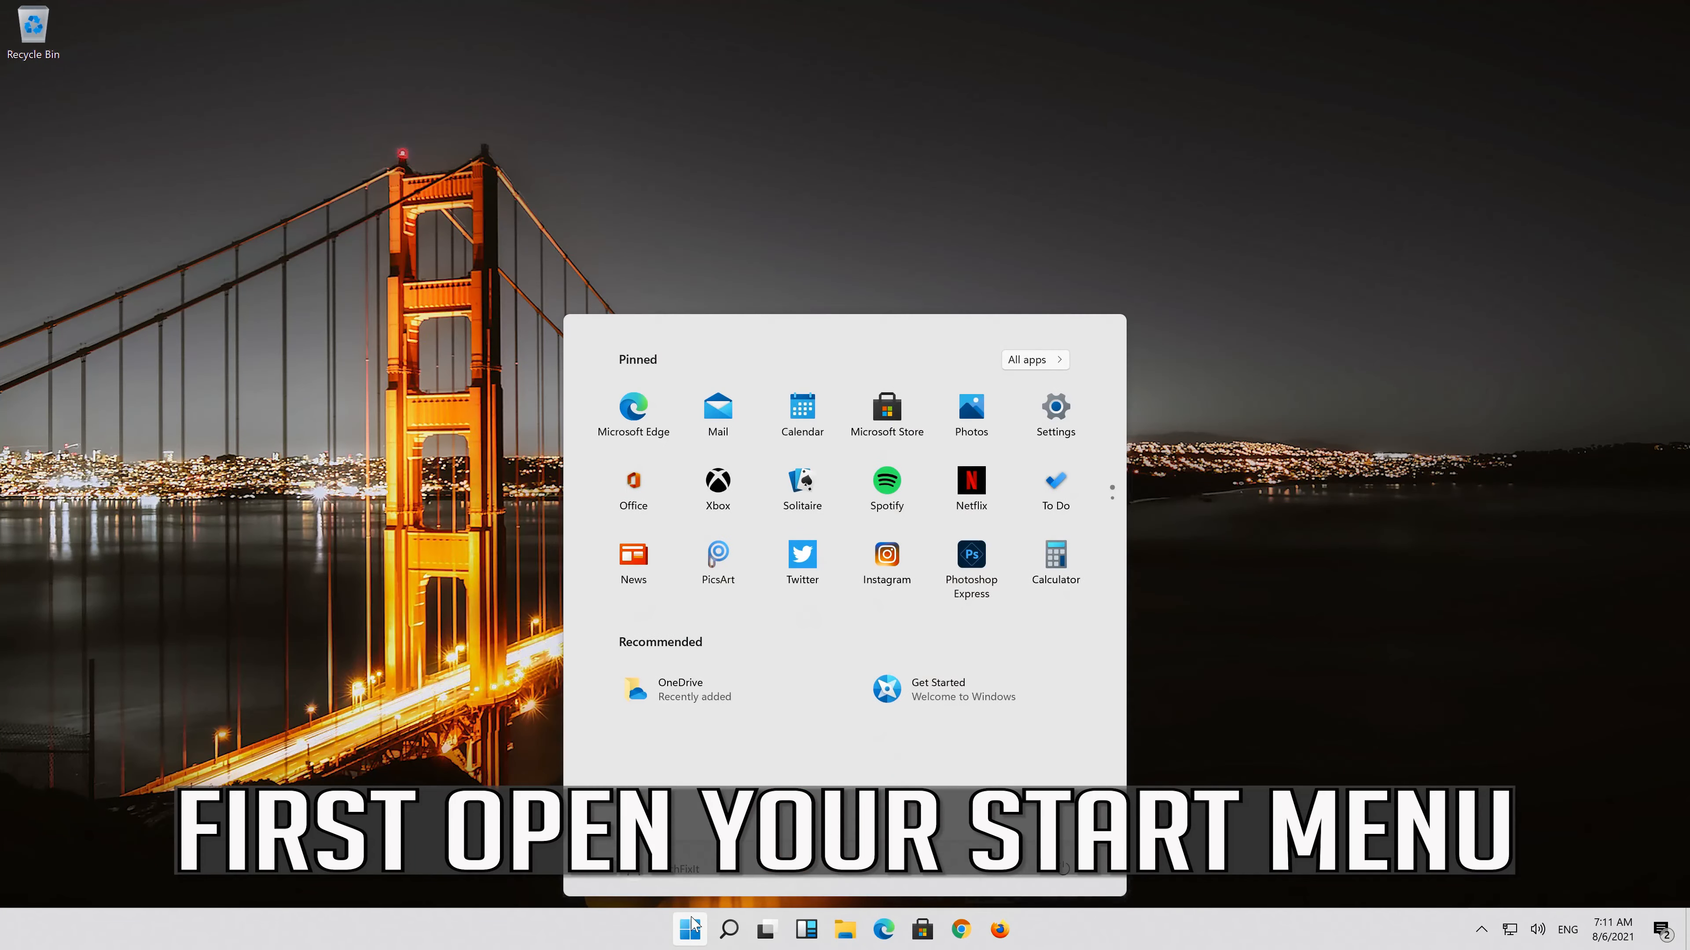
Locate WLAN AutoConfig in the Services list and bring up its Properties from the context menu.
type("se")
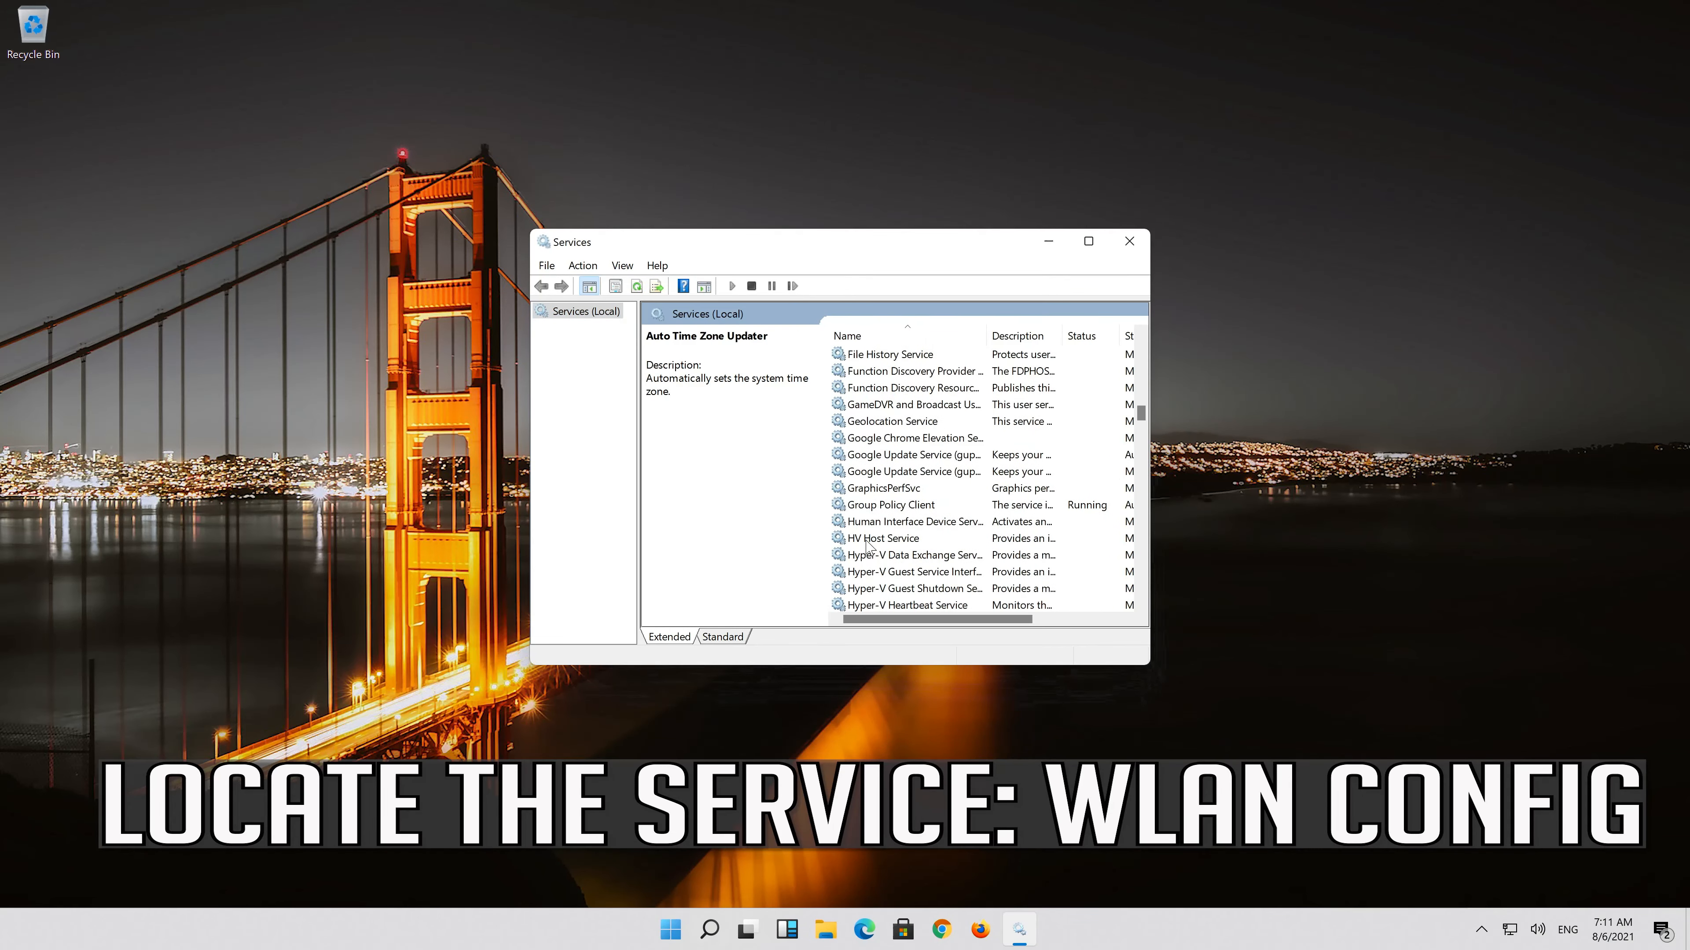
scroll("down", 3)
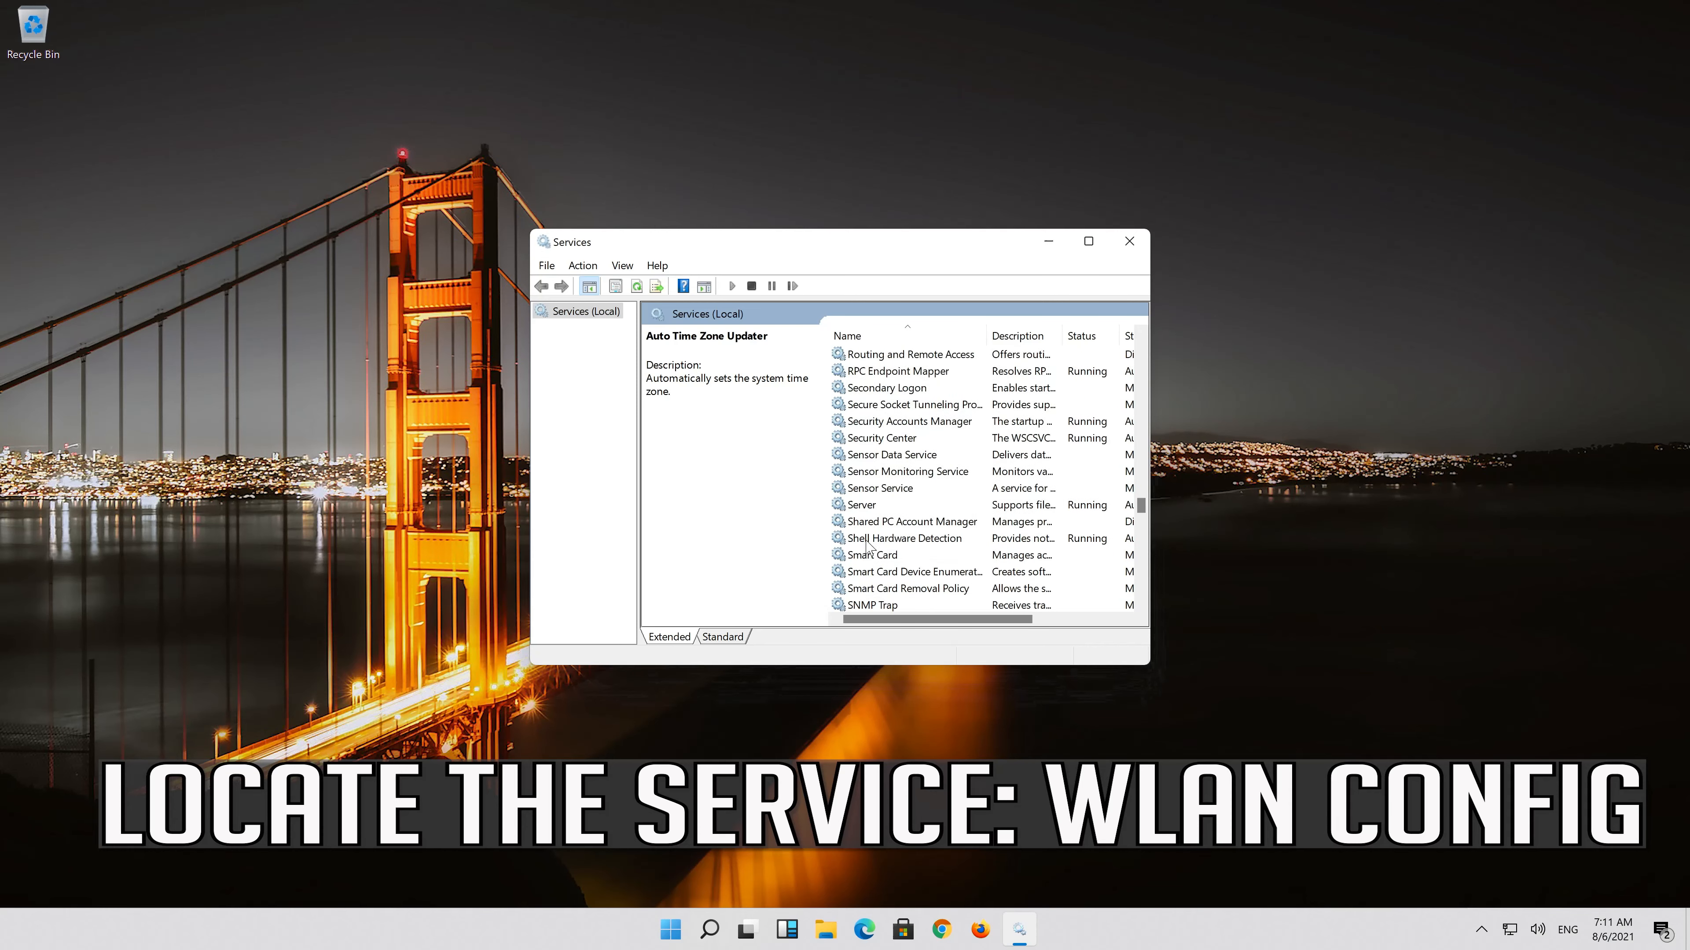
scroll("down", 3)
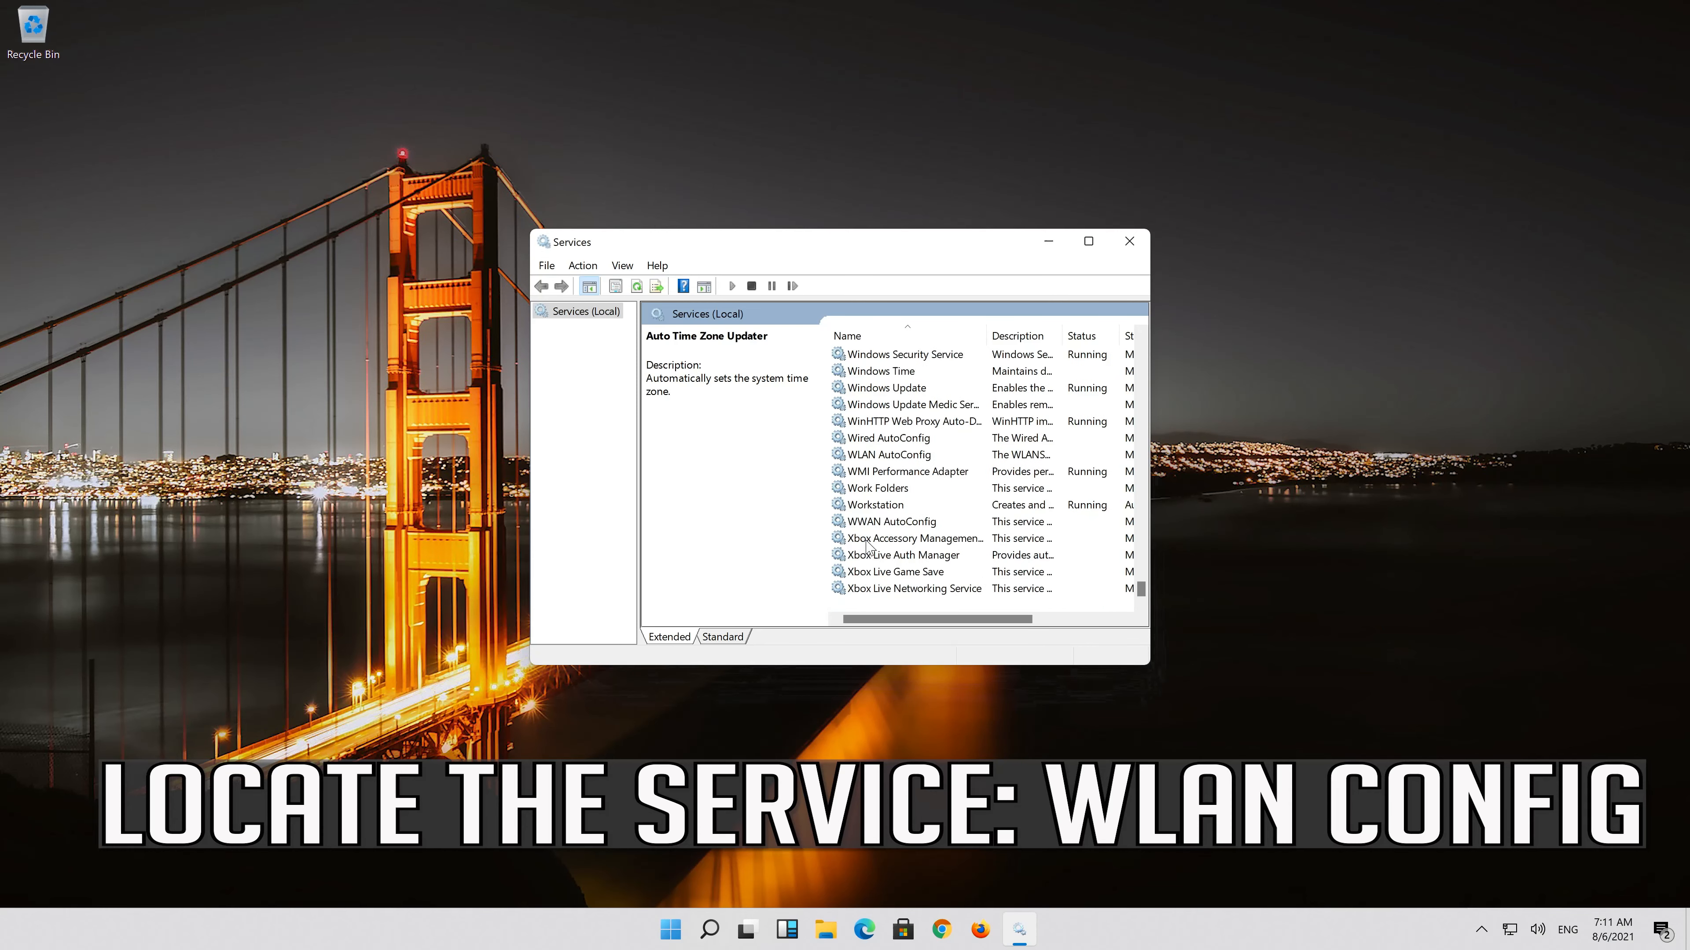
left_click(888, 454)
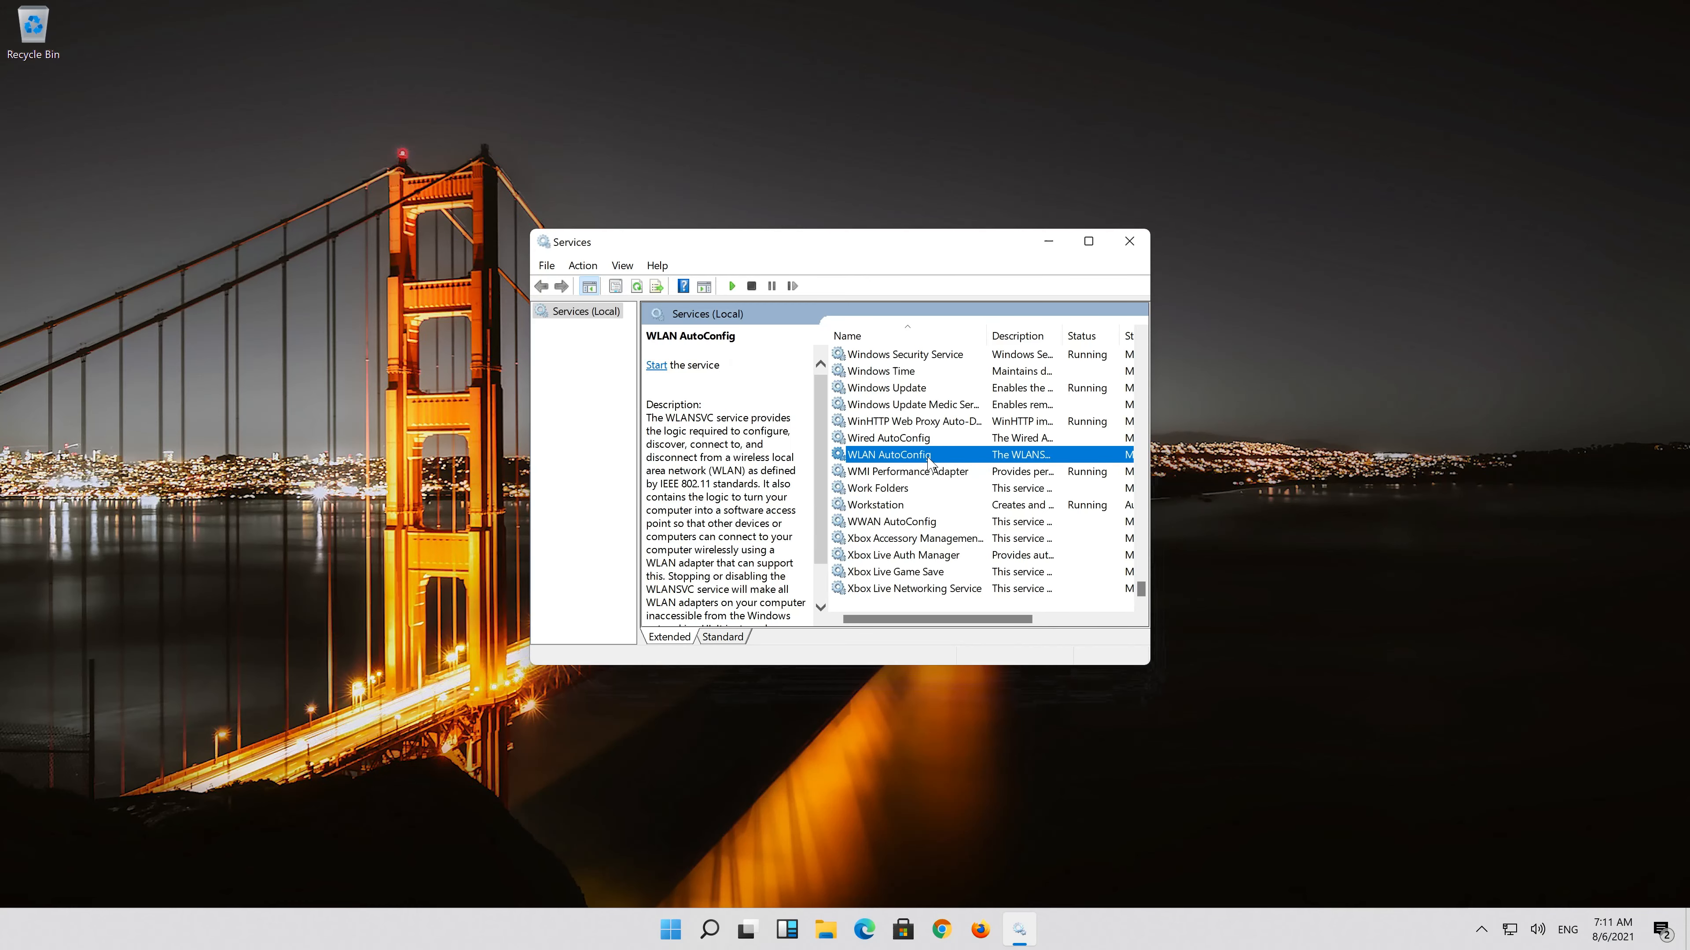
right_click(879, 454)
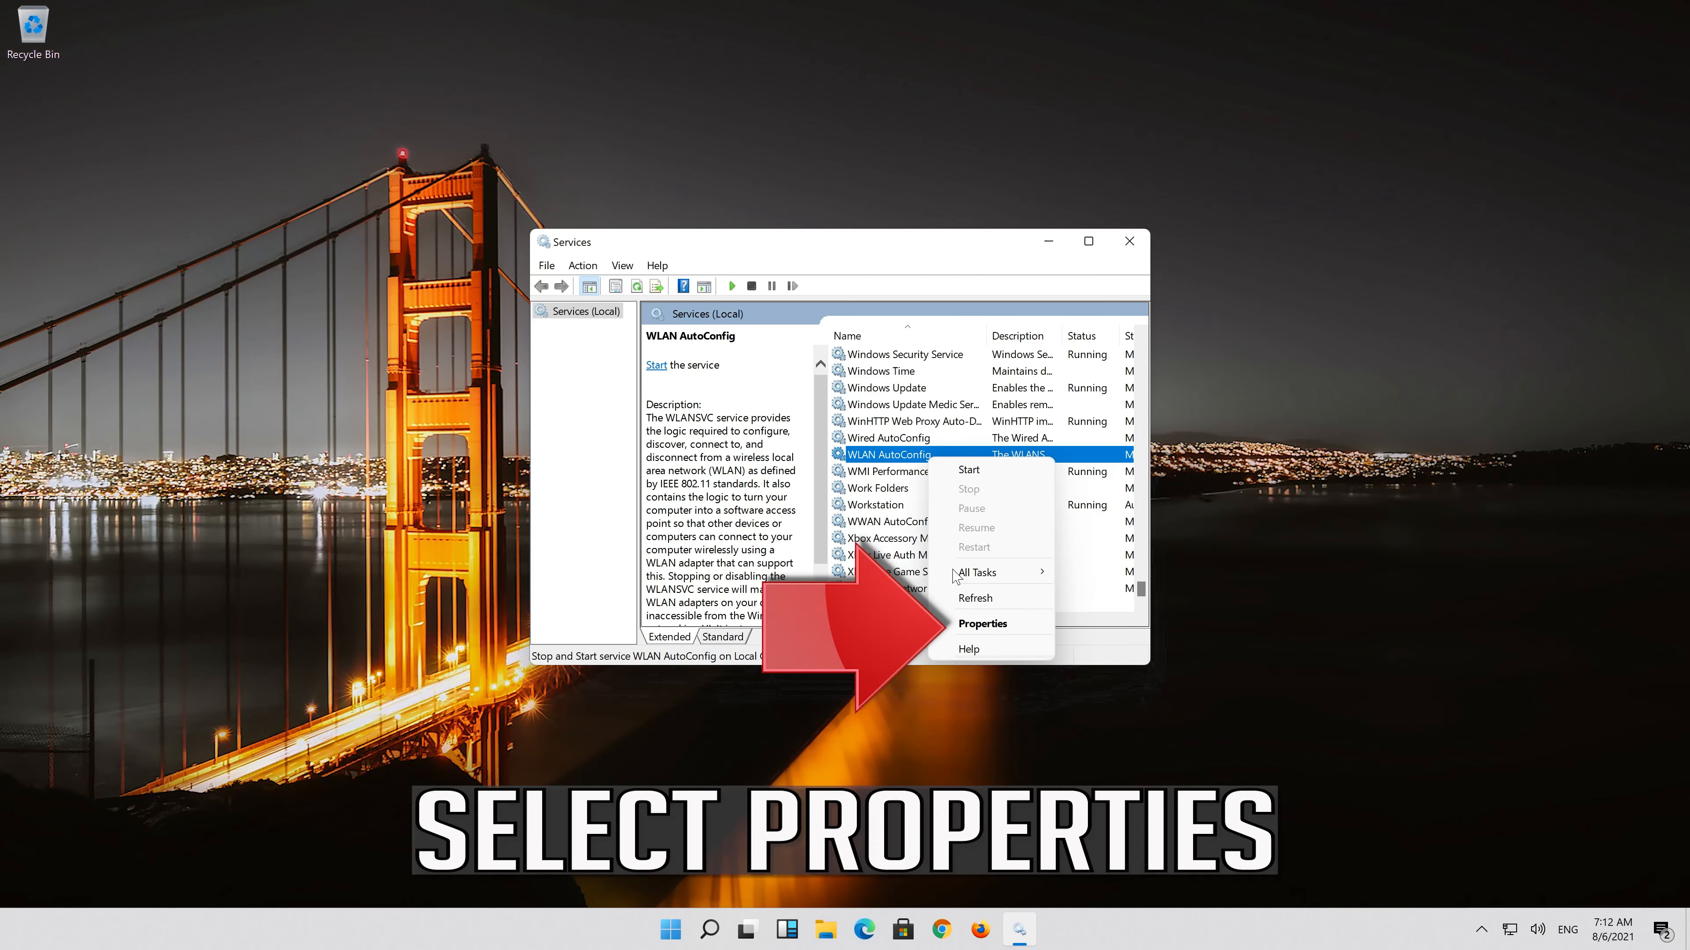
left_click(982, 623)
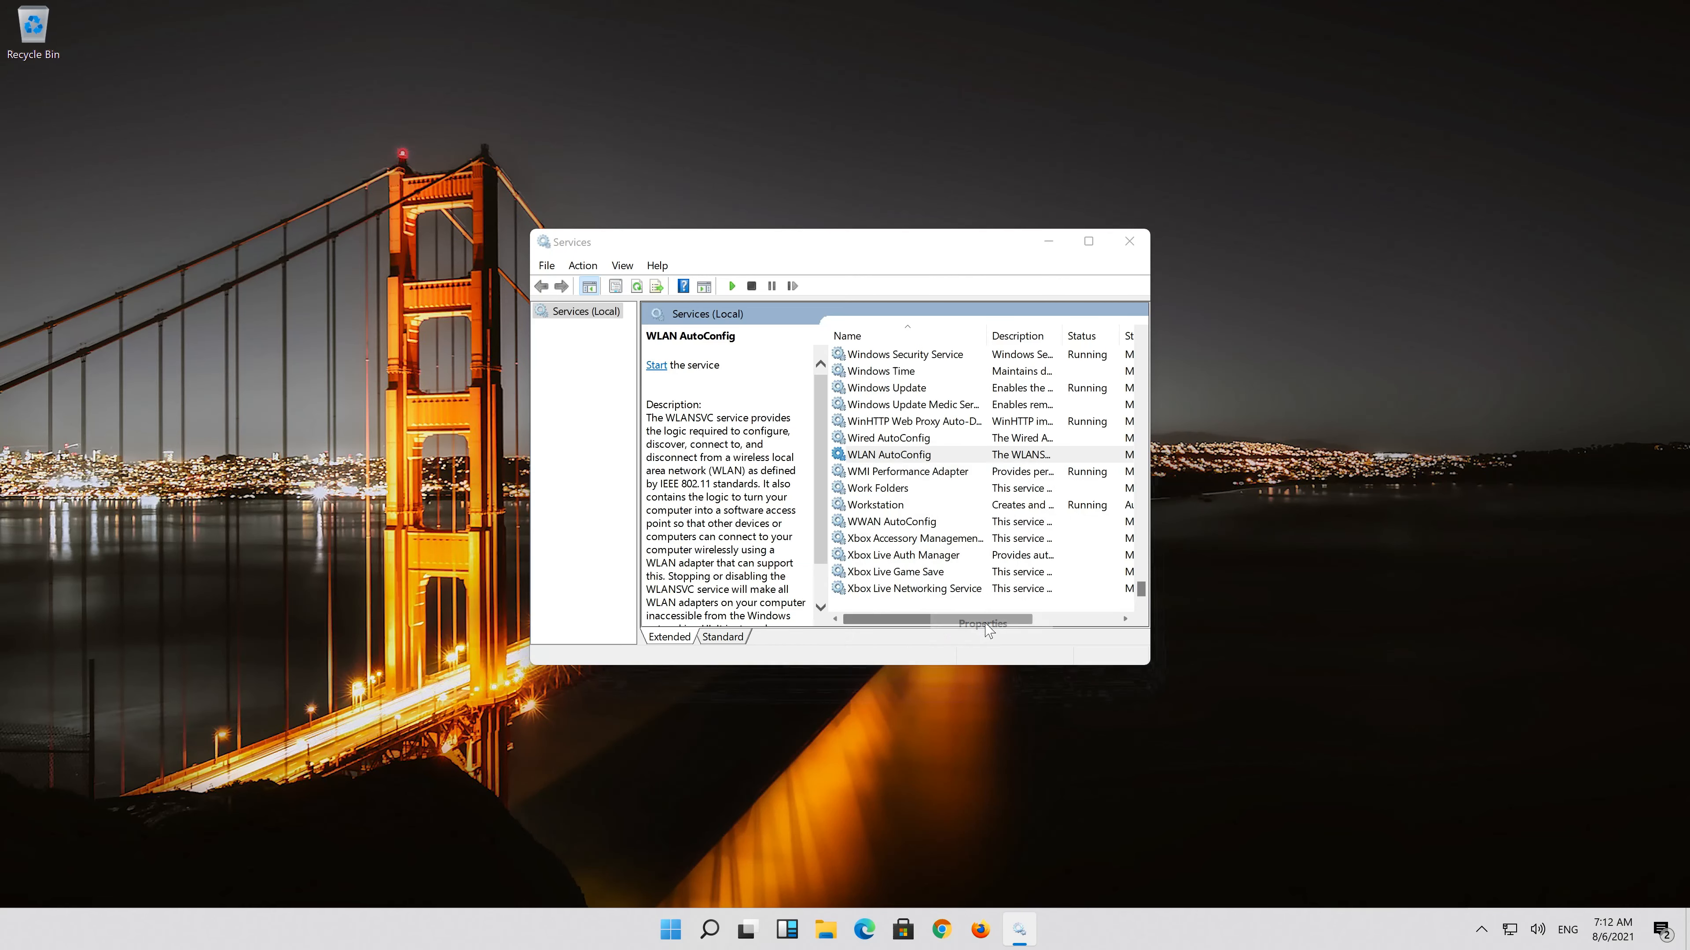
Set WLAN AutoConfig's Startup type to Automatic, confirm, and start the service.
left_click(980, 623)
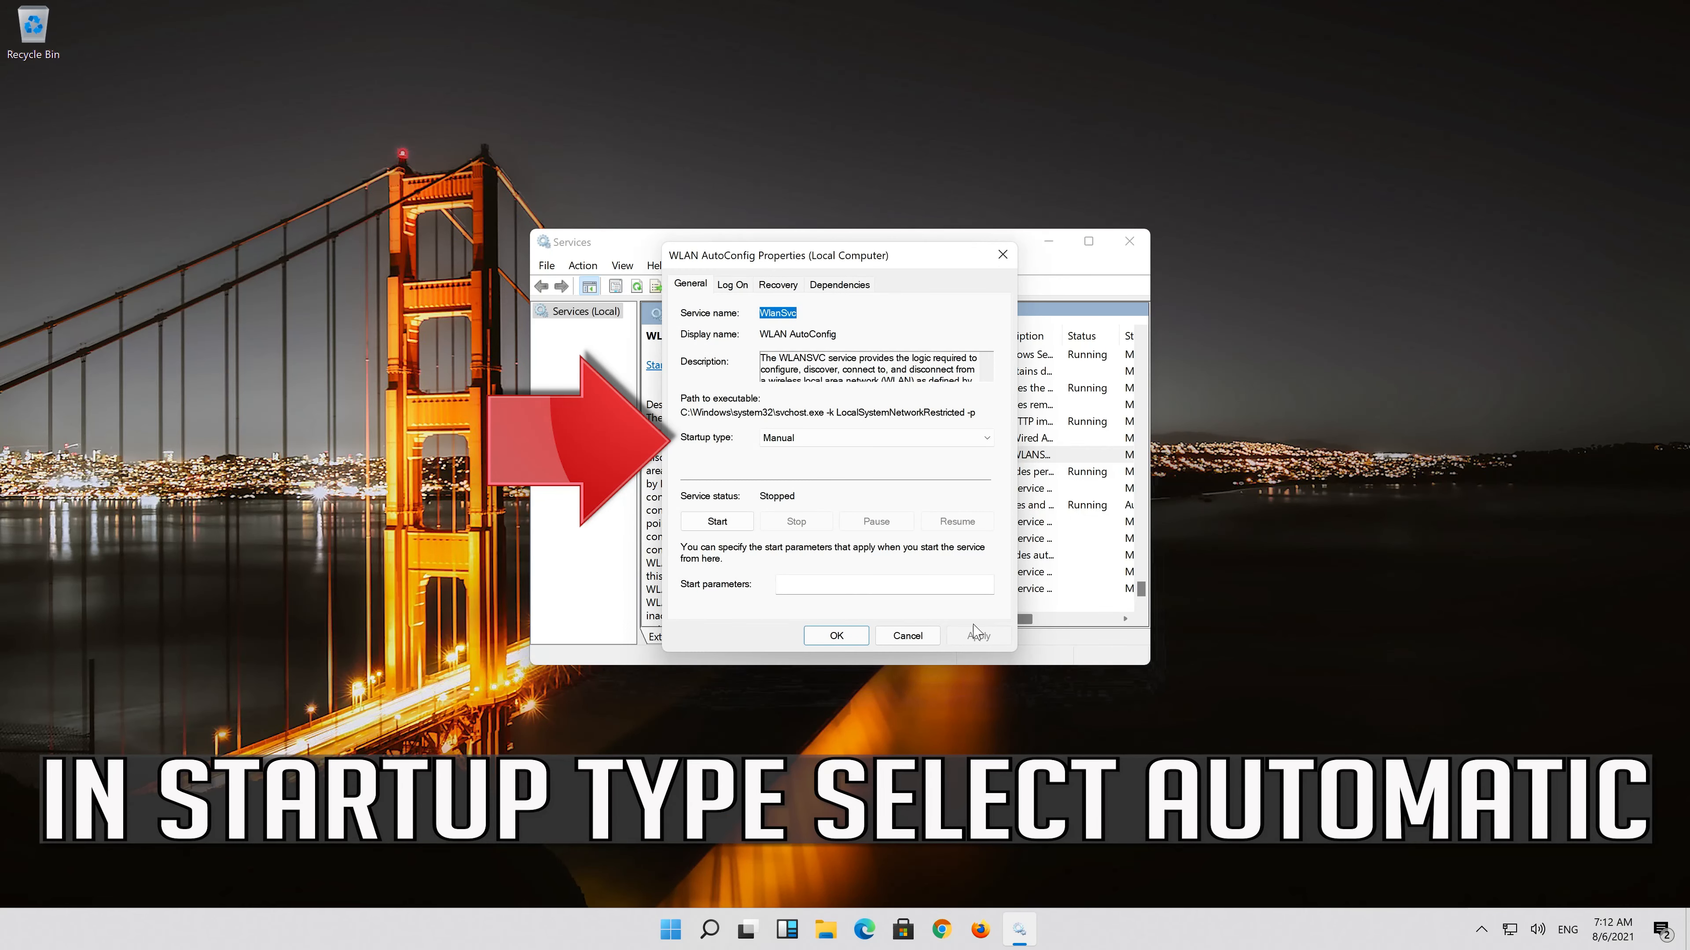
left_click(875, 437)
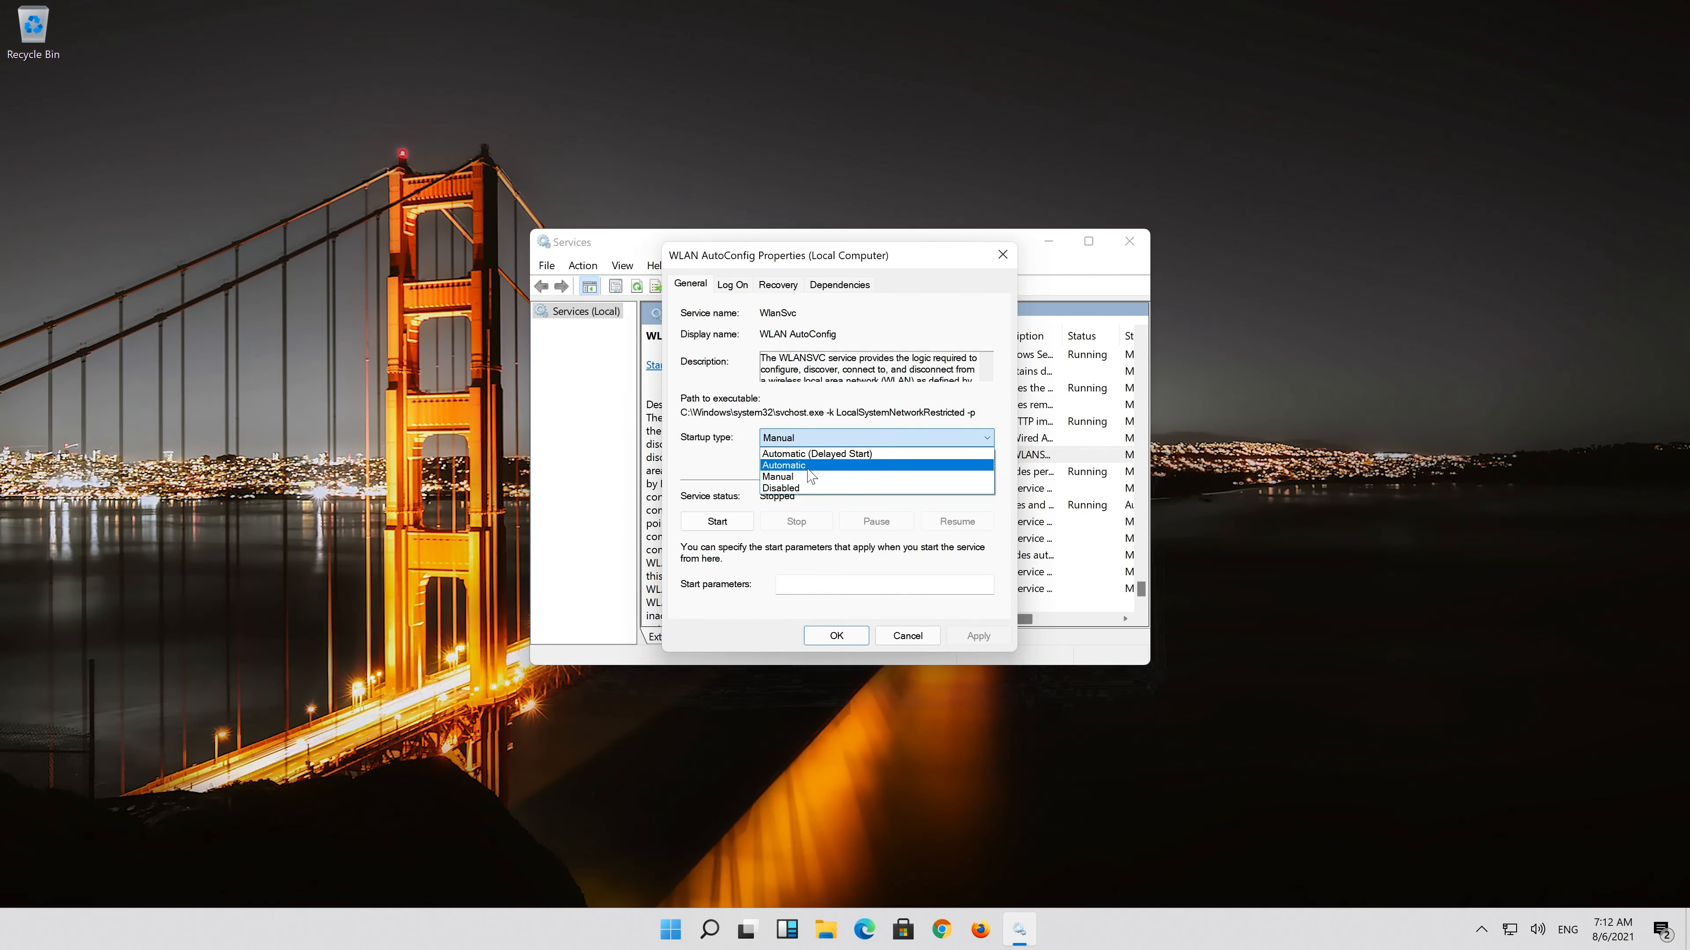
left_click(782, 465)
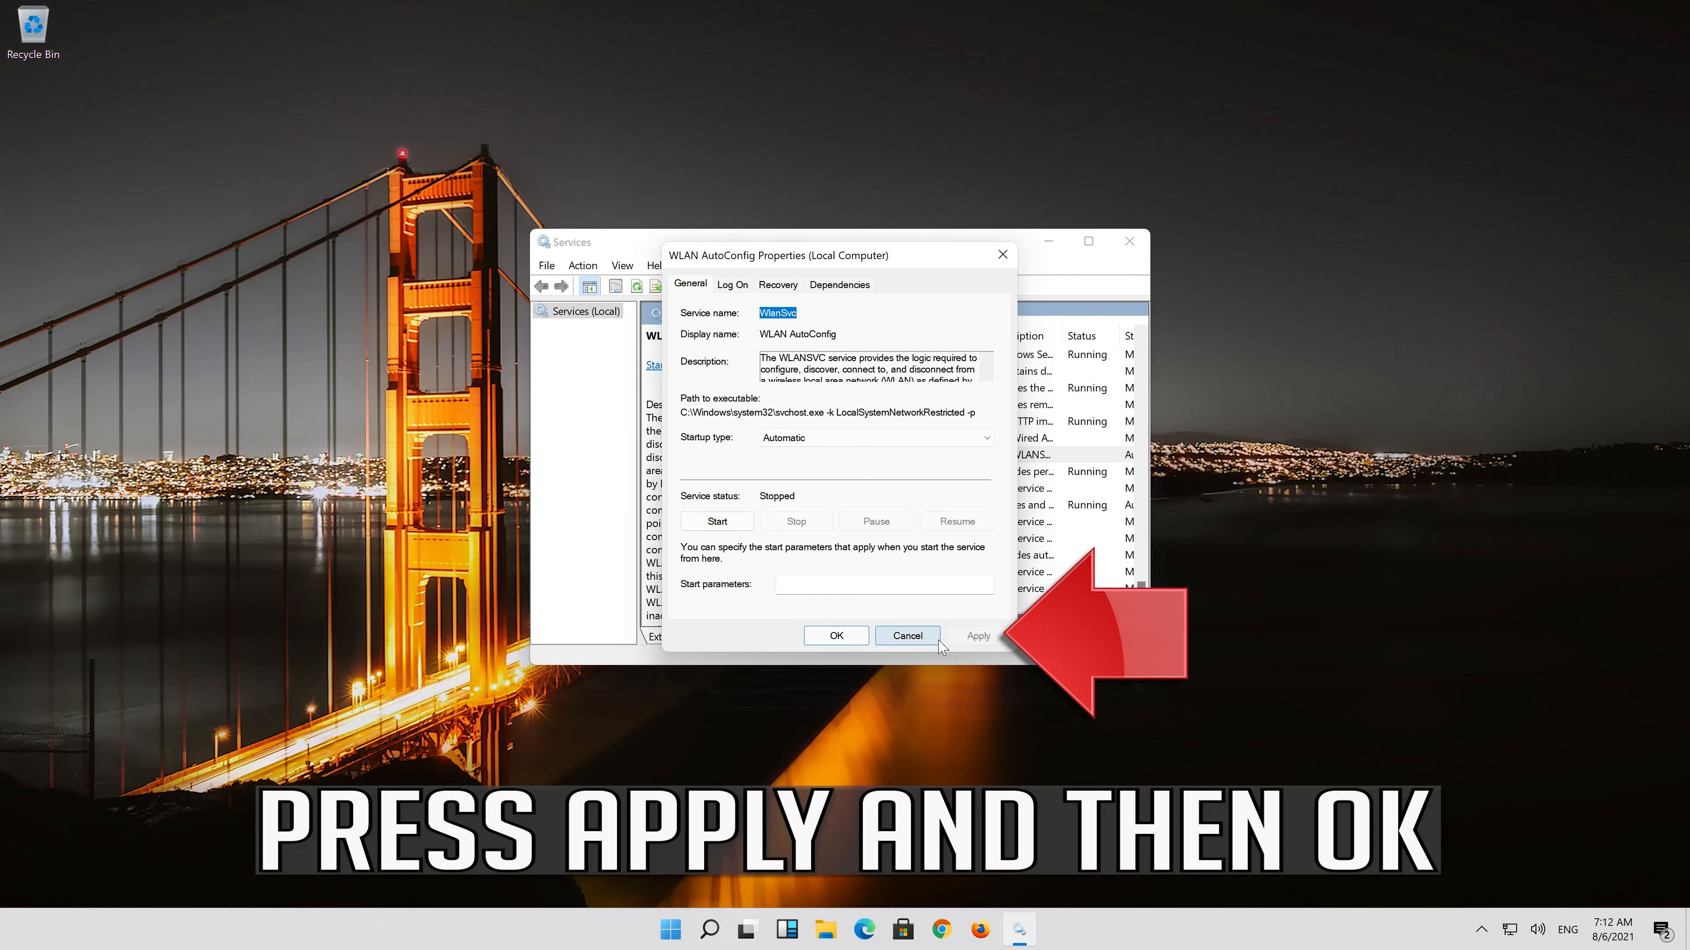
mouse_move(835, 635)
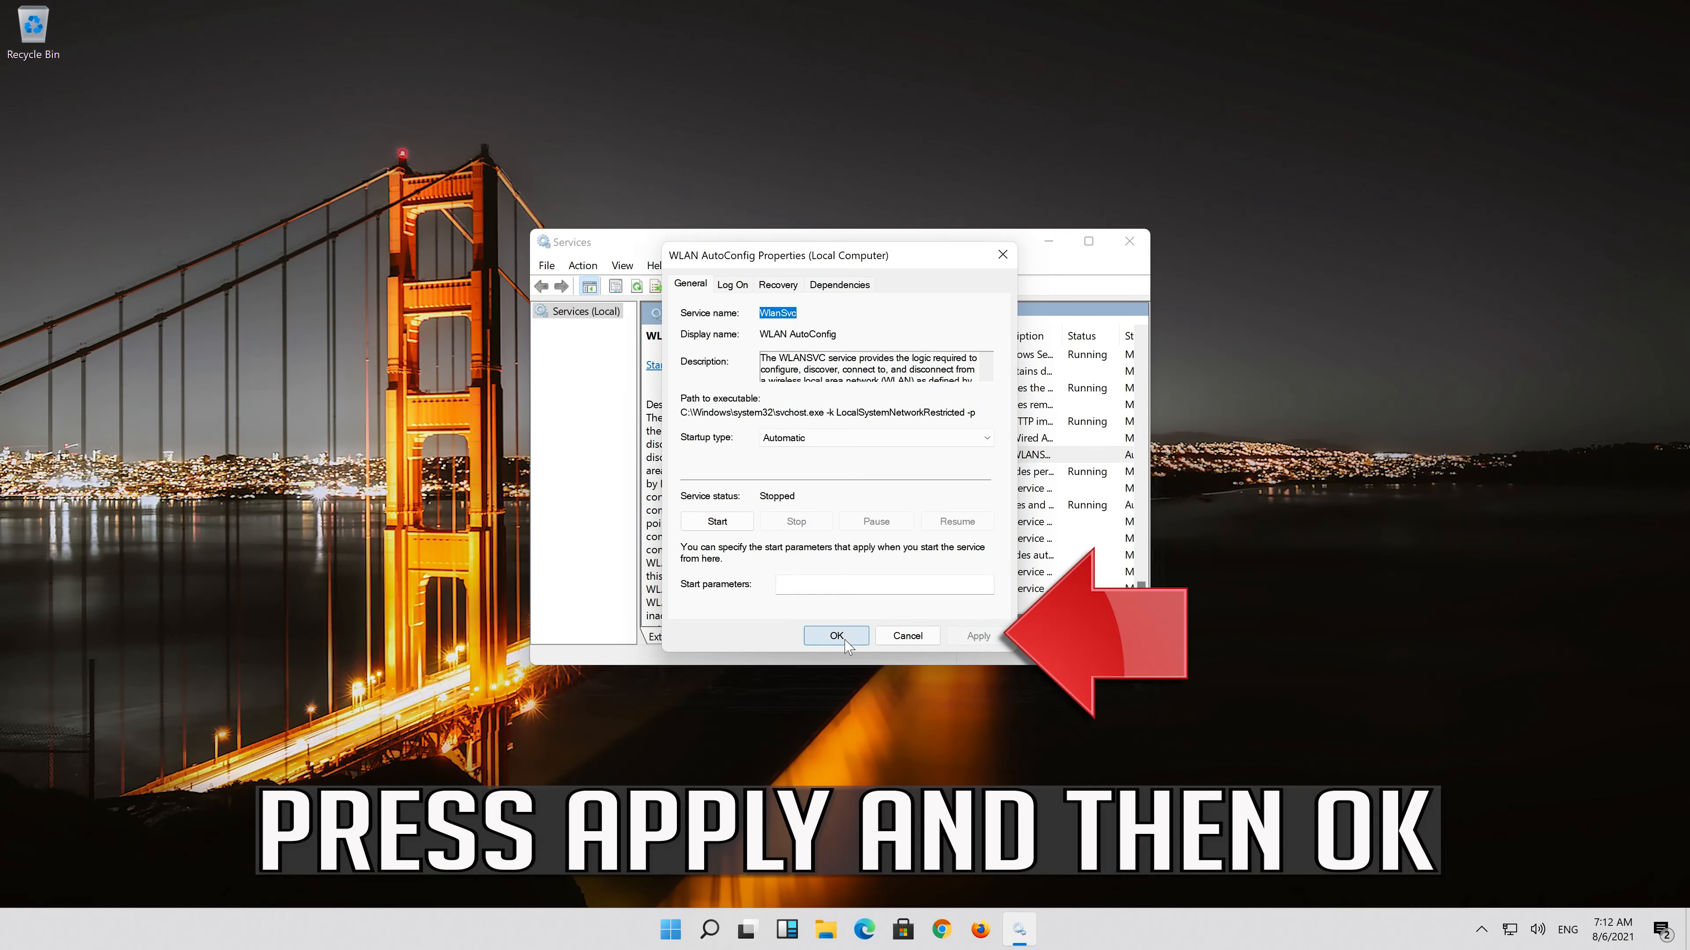
left_click(835, 634)
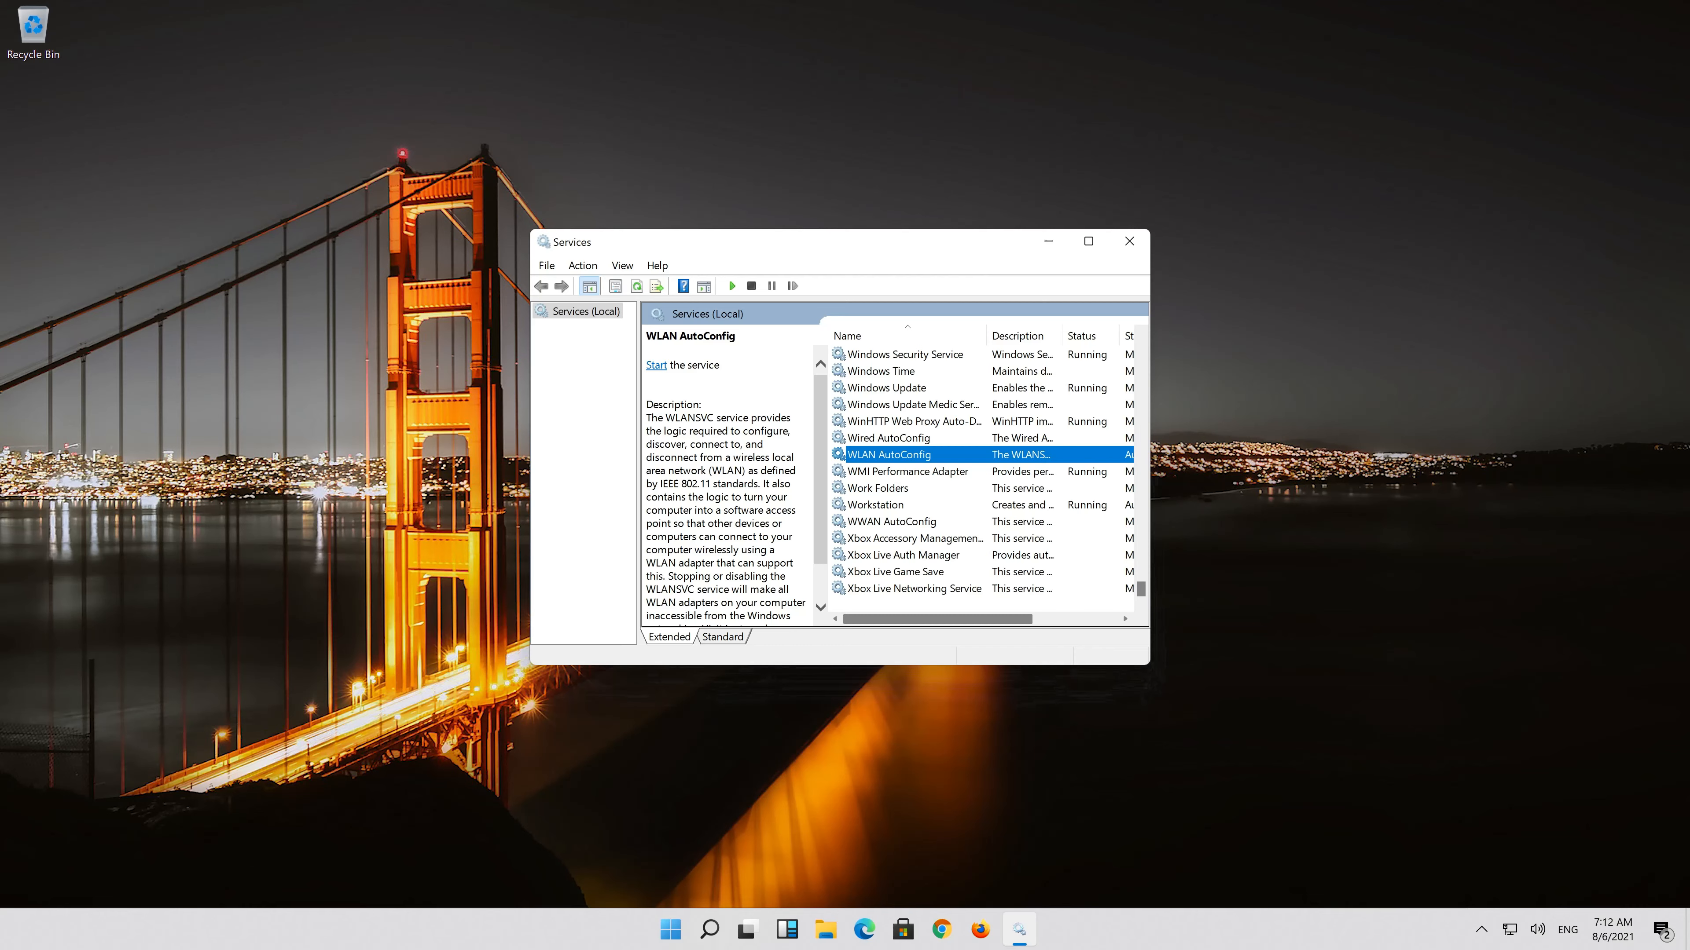
left_click(655, 364)
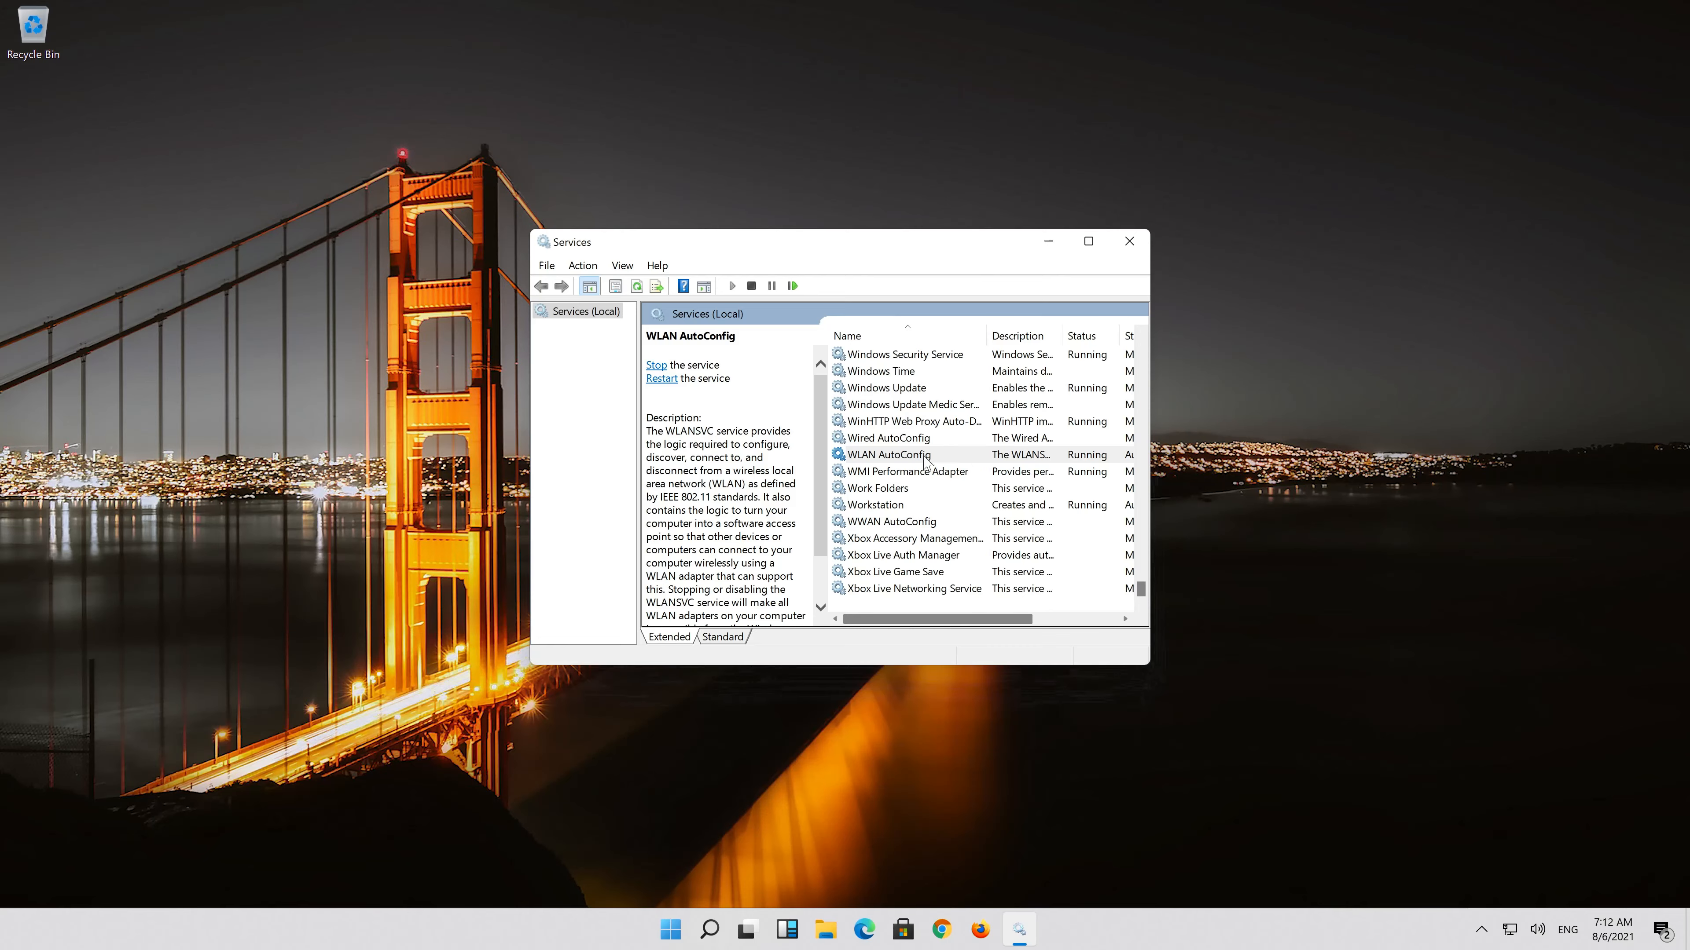
Launch Device Manager via a Start search for 'device manager'.
left_click(1128, 240)
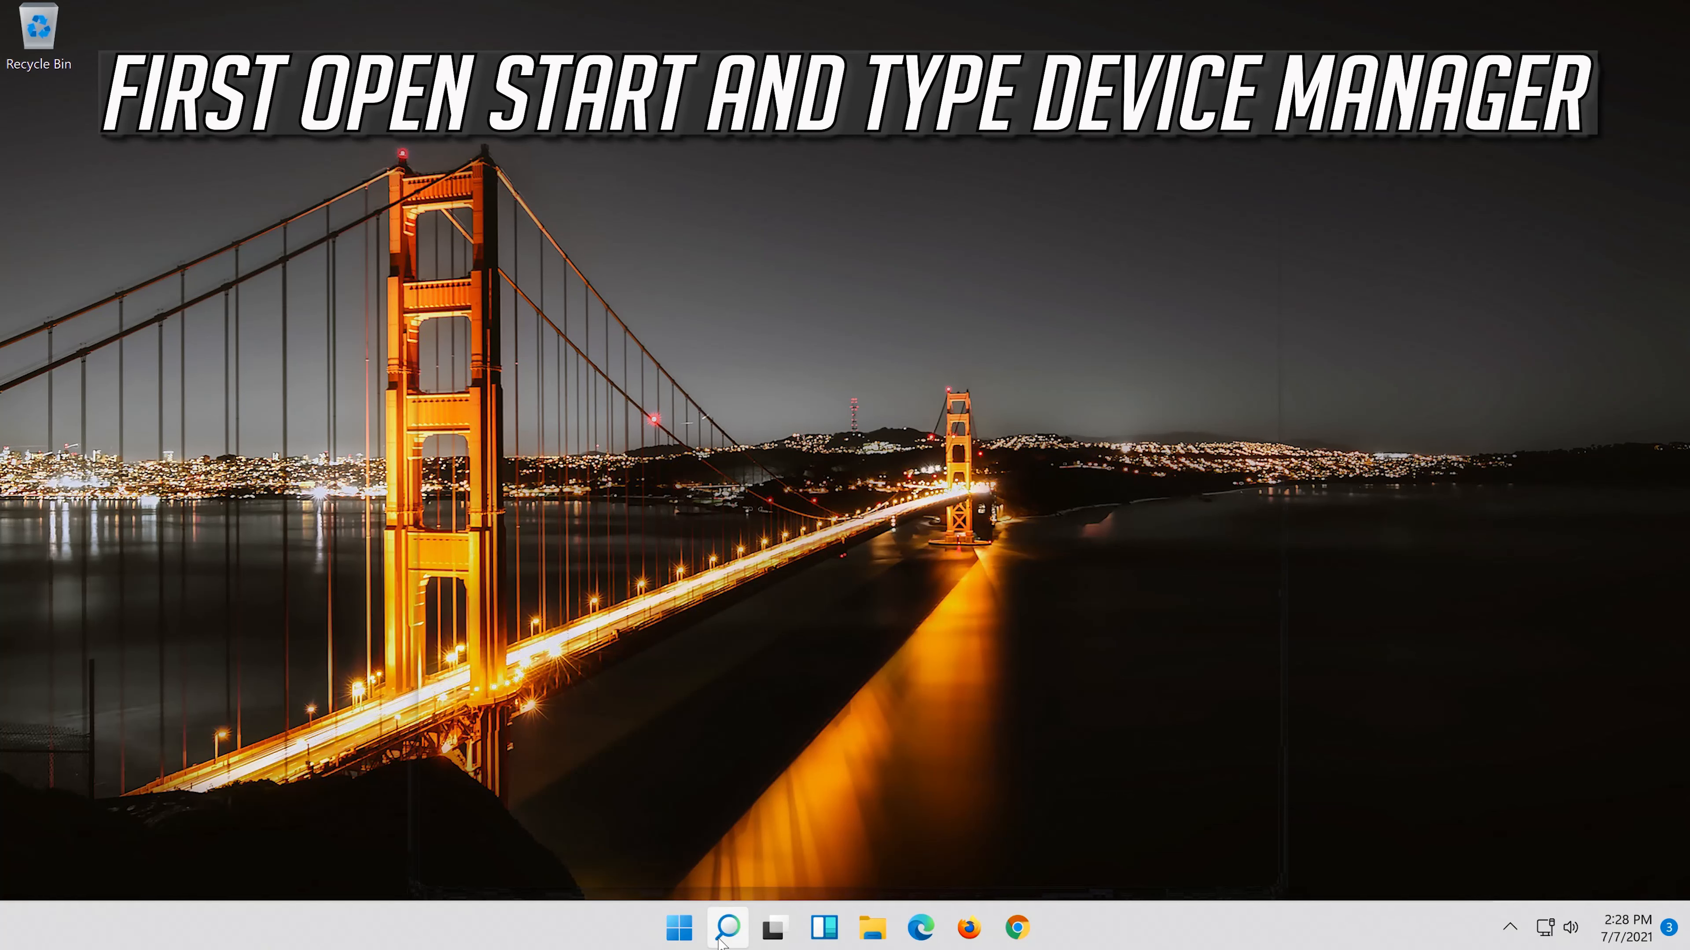
left_click(726, 927)
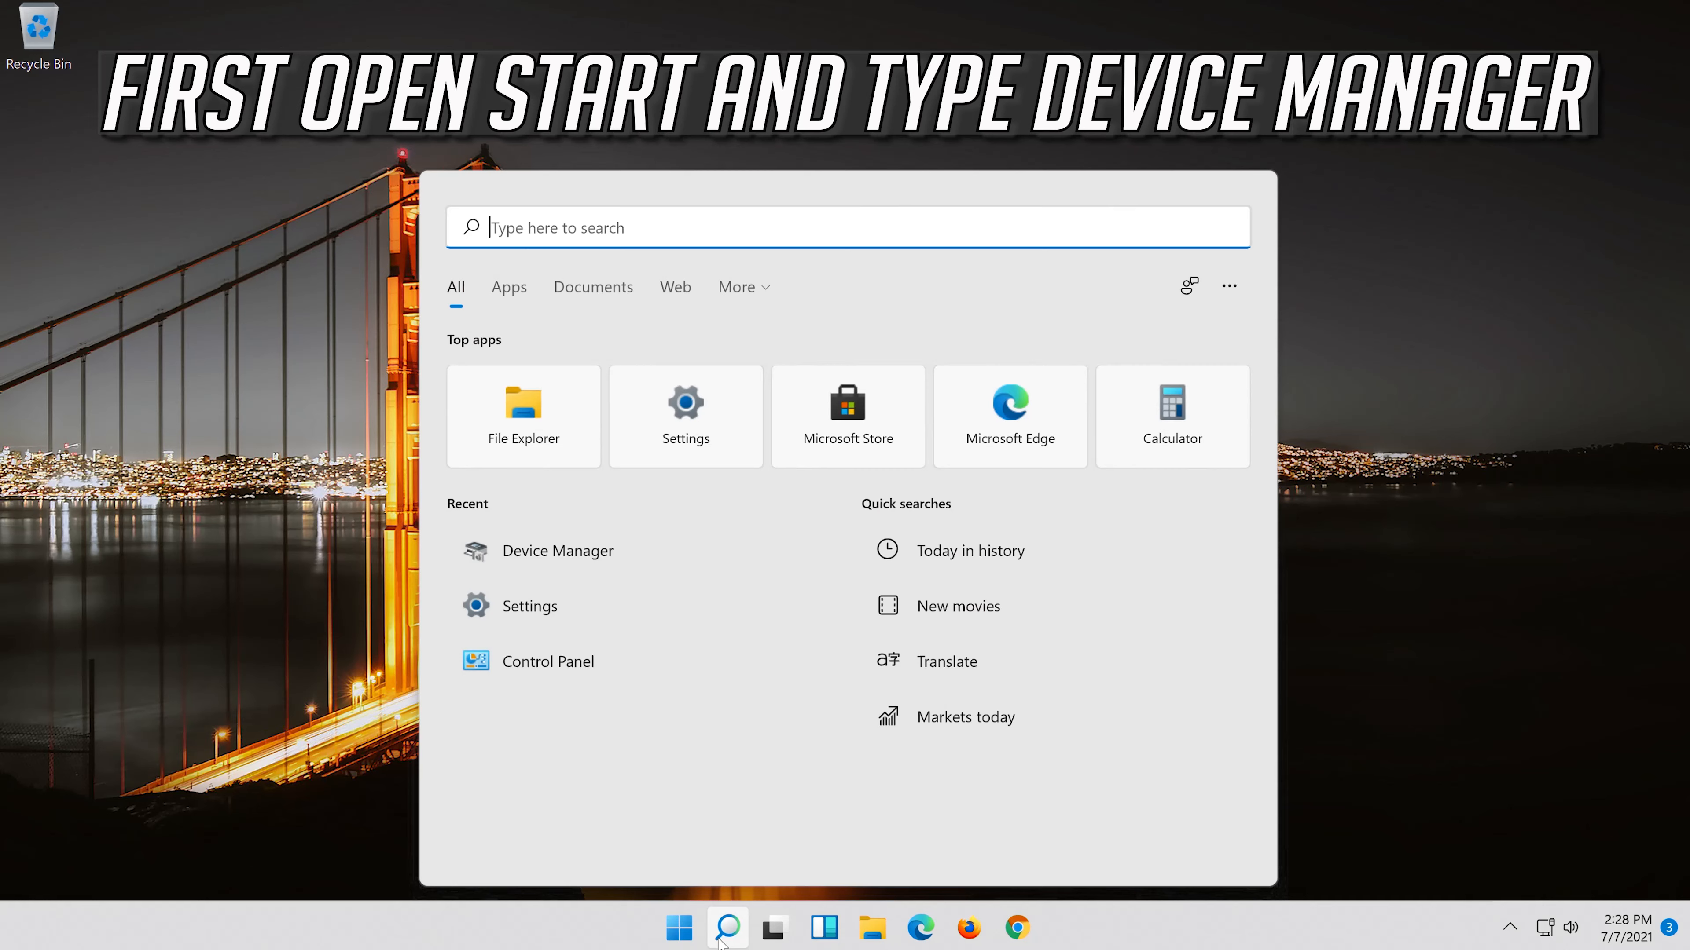
type("device manager")
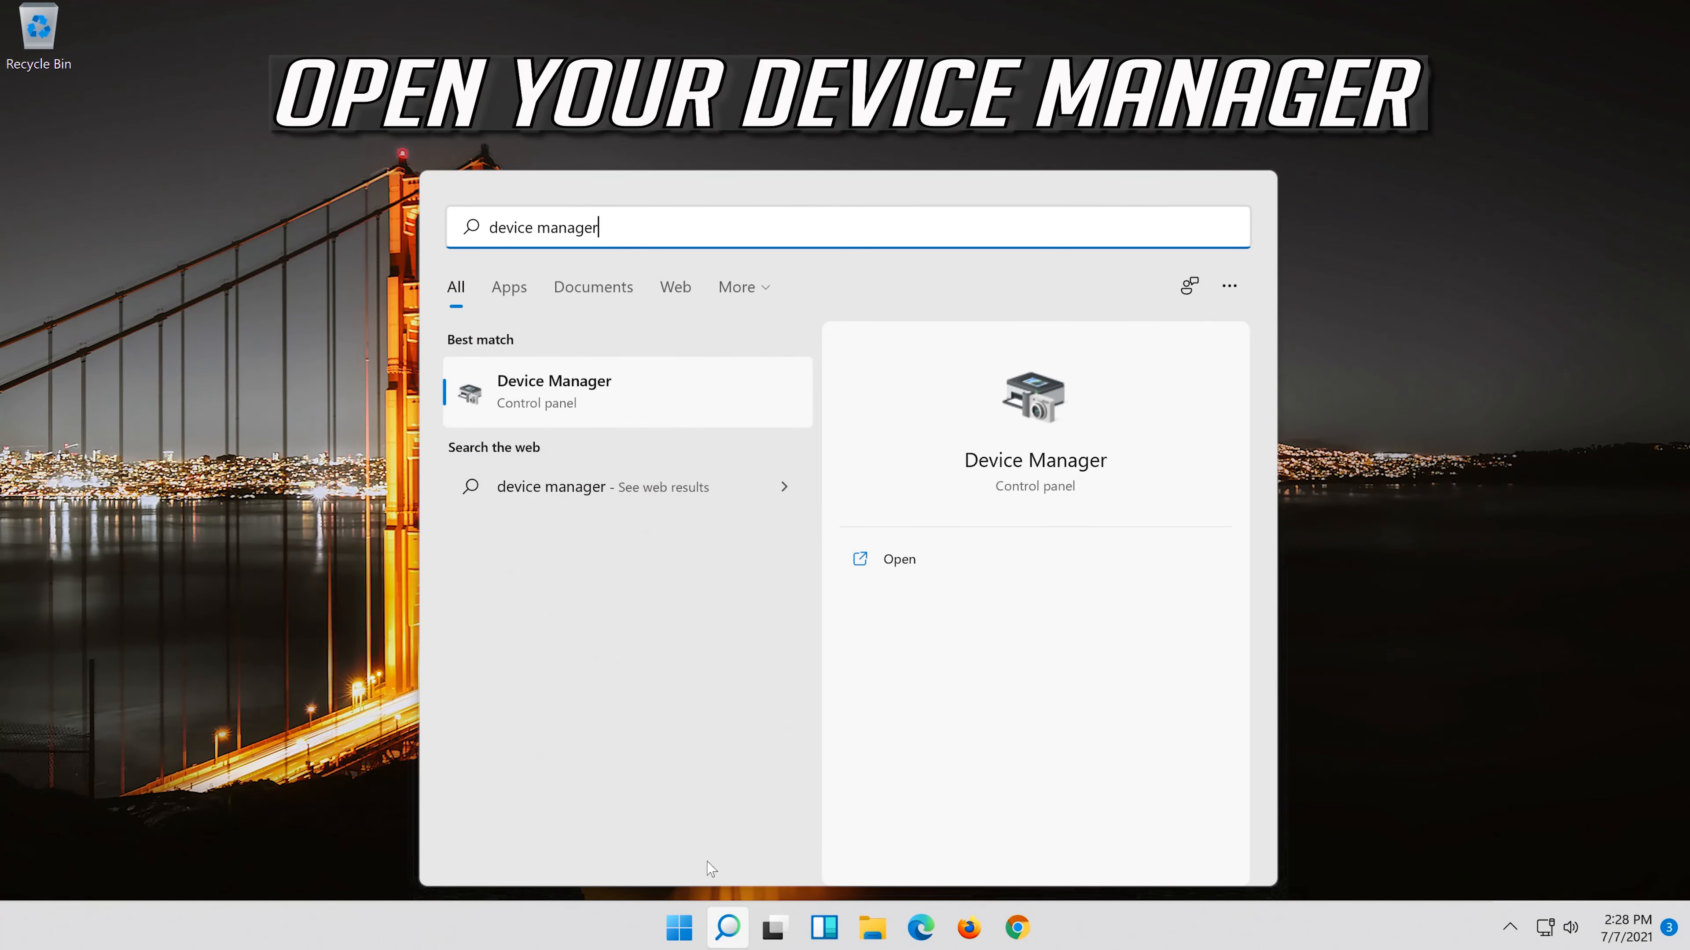
mouse_move(599, 386)
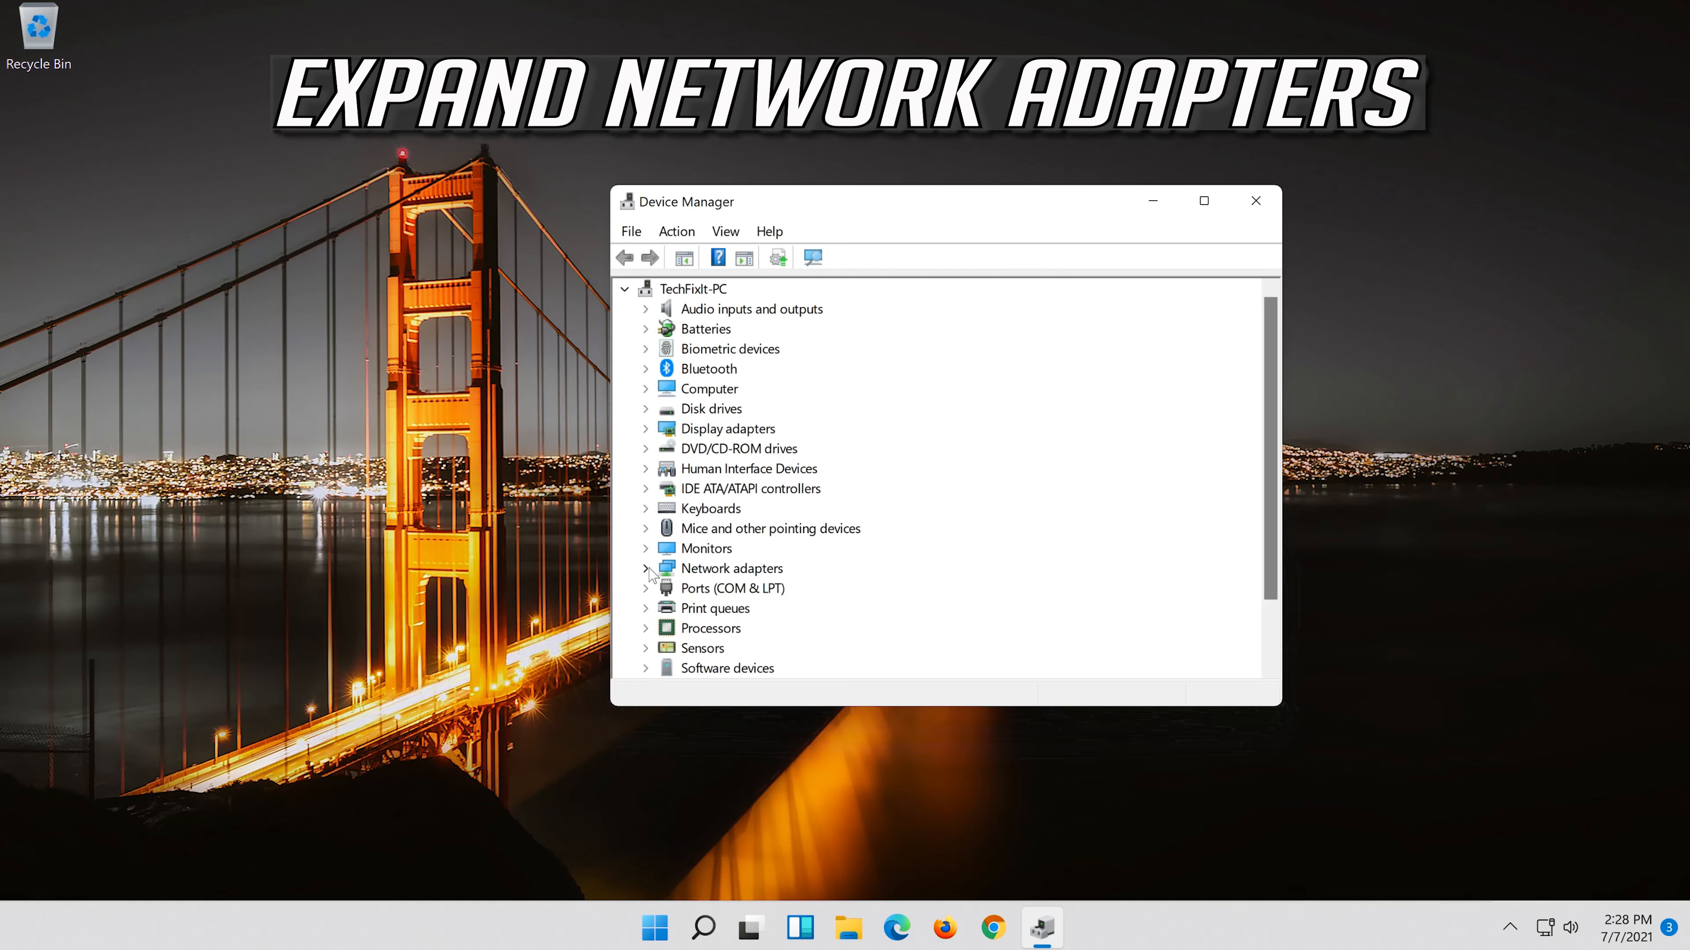
Expand Network adapters and bring up the Intel gigabit adapter's Properties window.
left_click(645, 567)
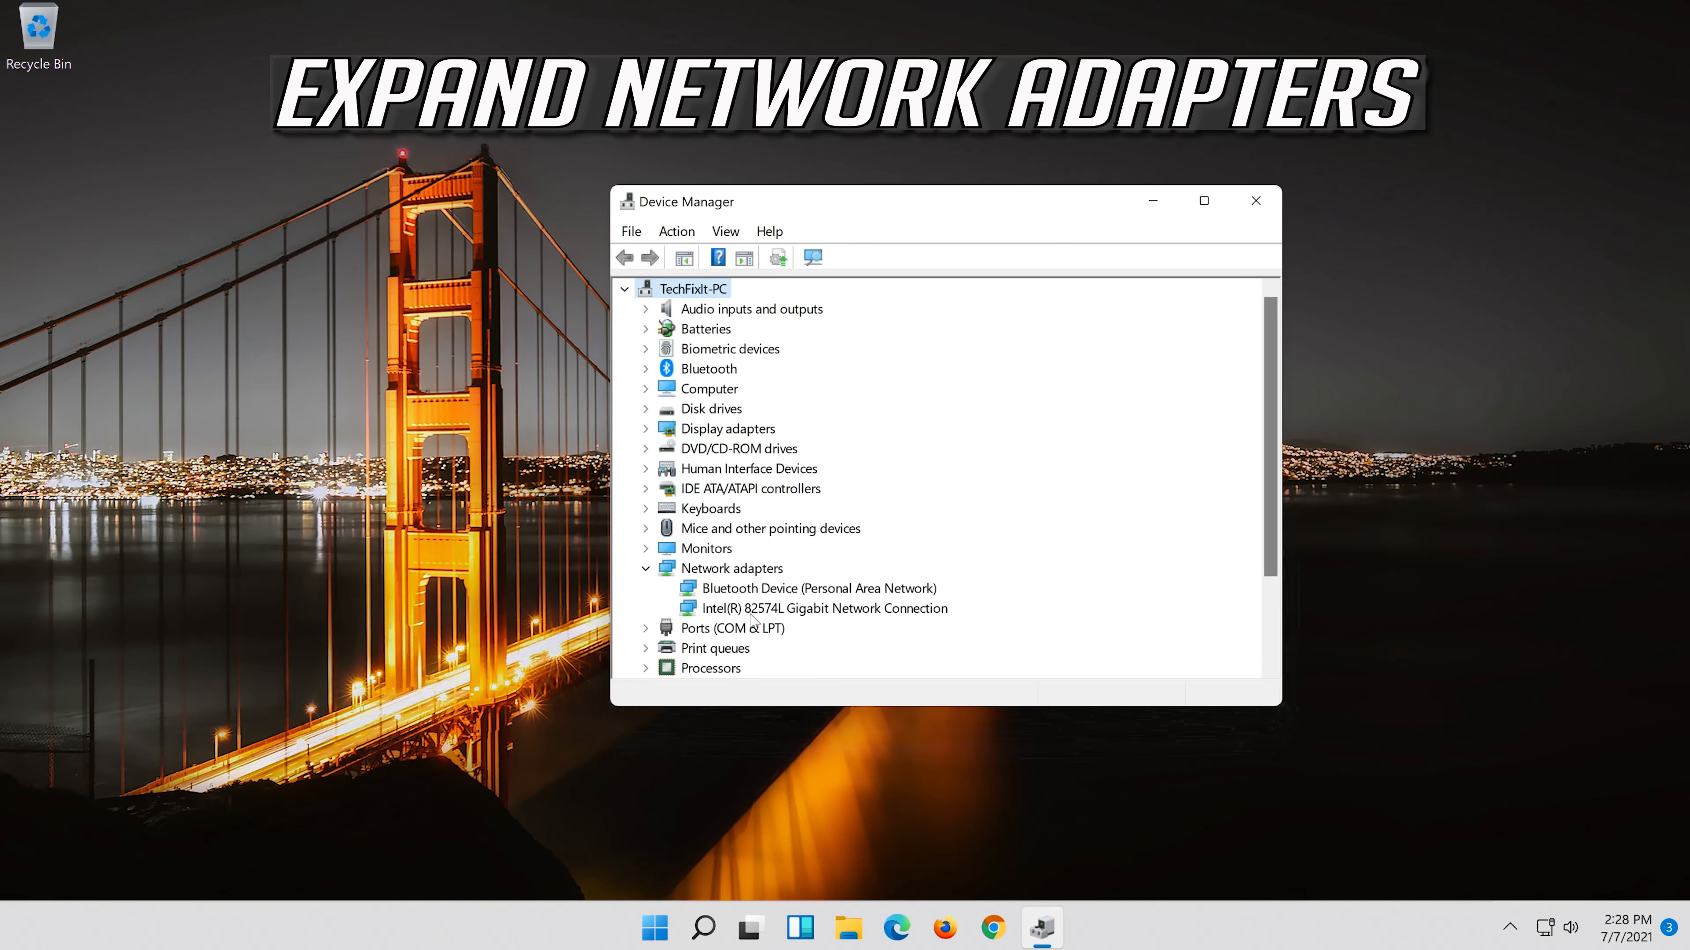
left_click(826, 608)
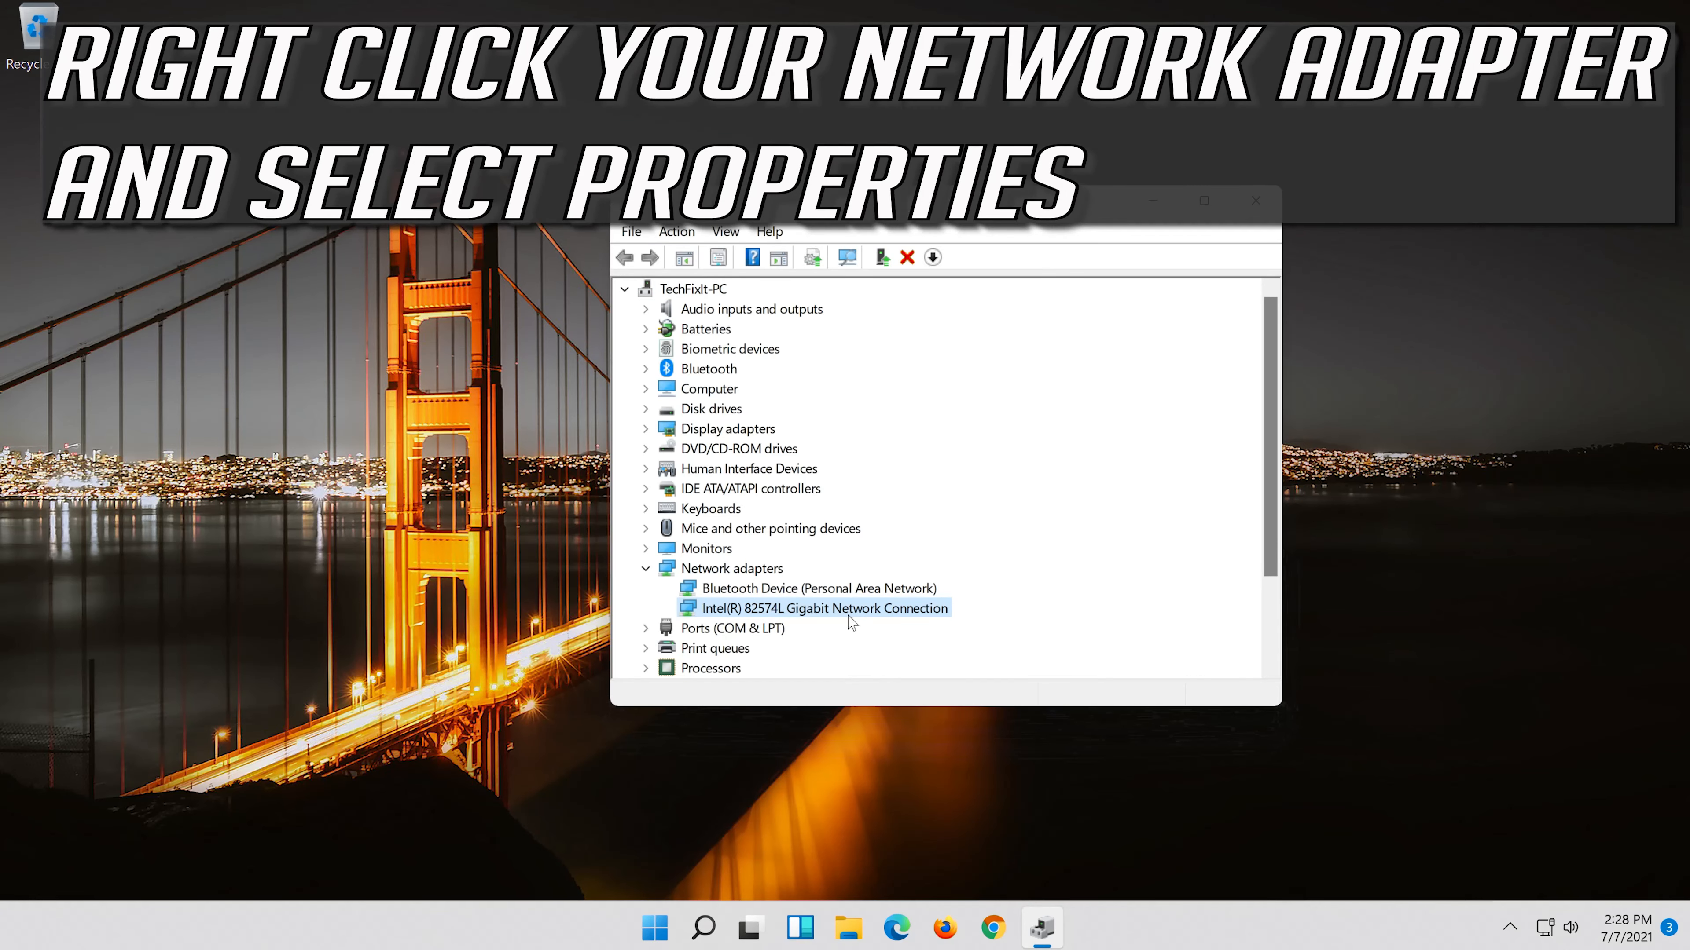
right_click(825, 608)
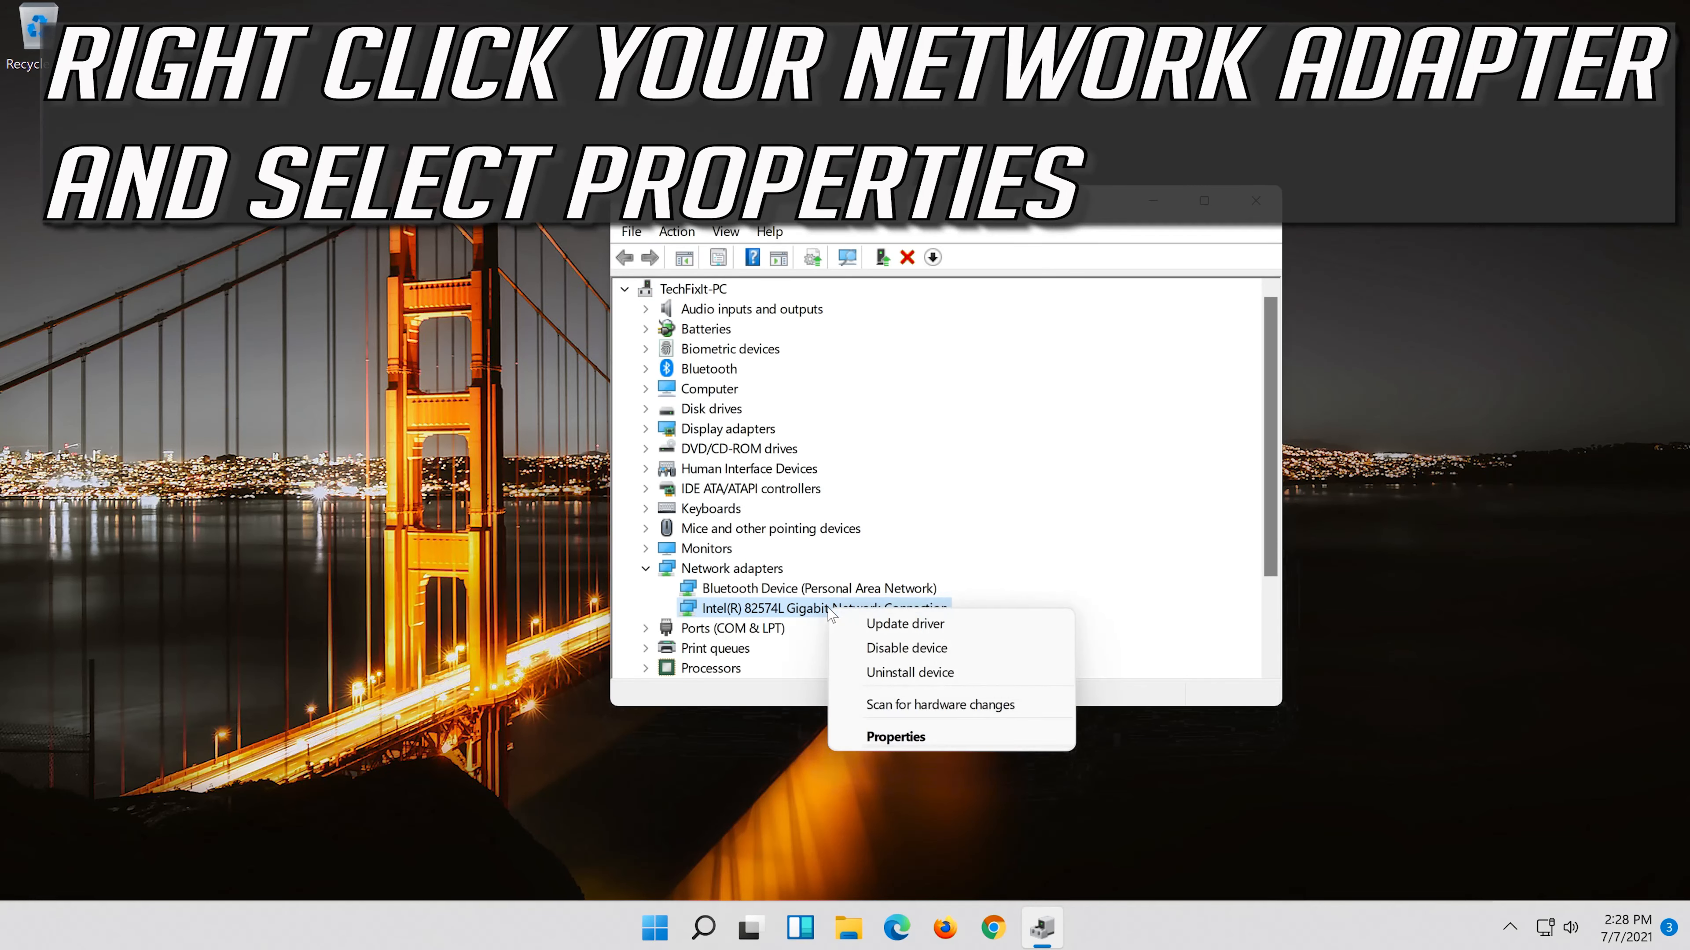
left_click(894, 736)
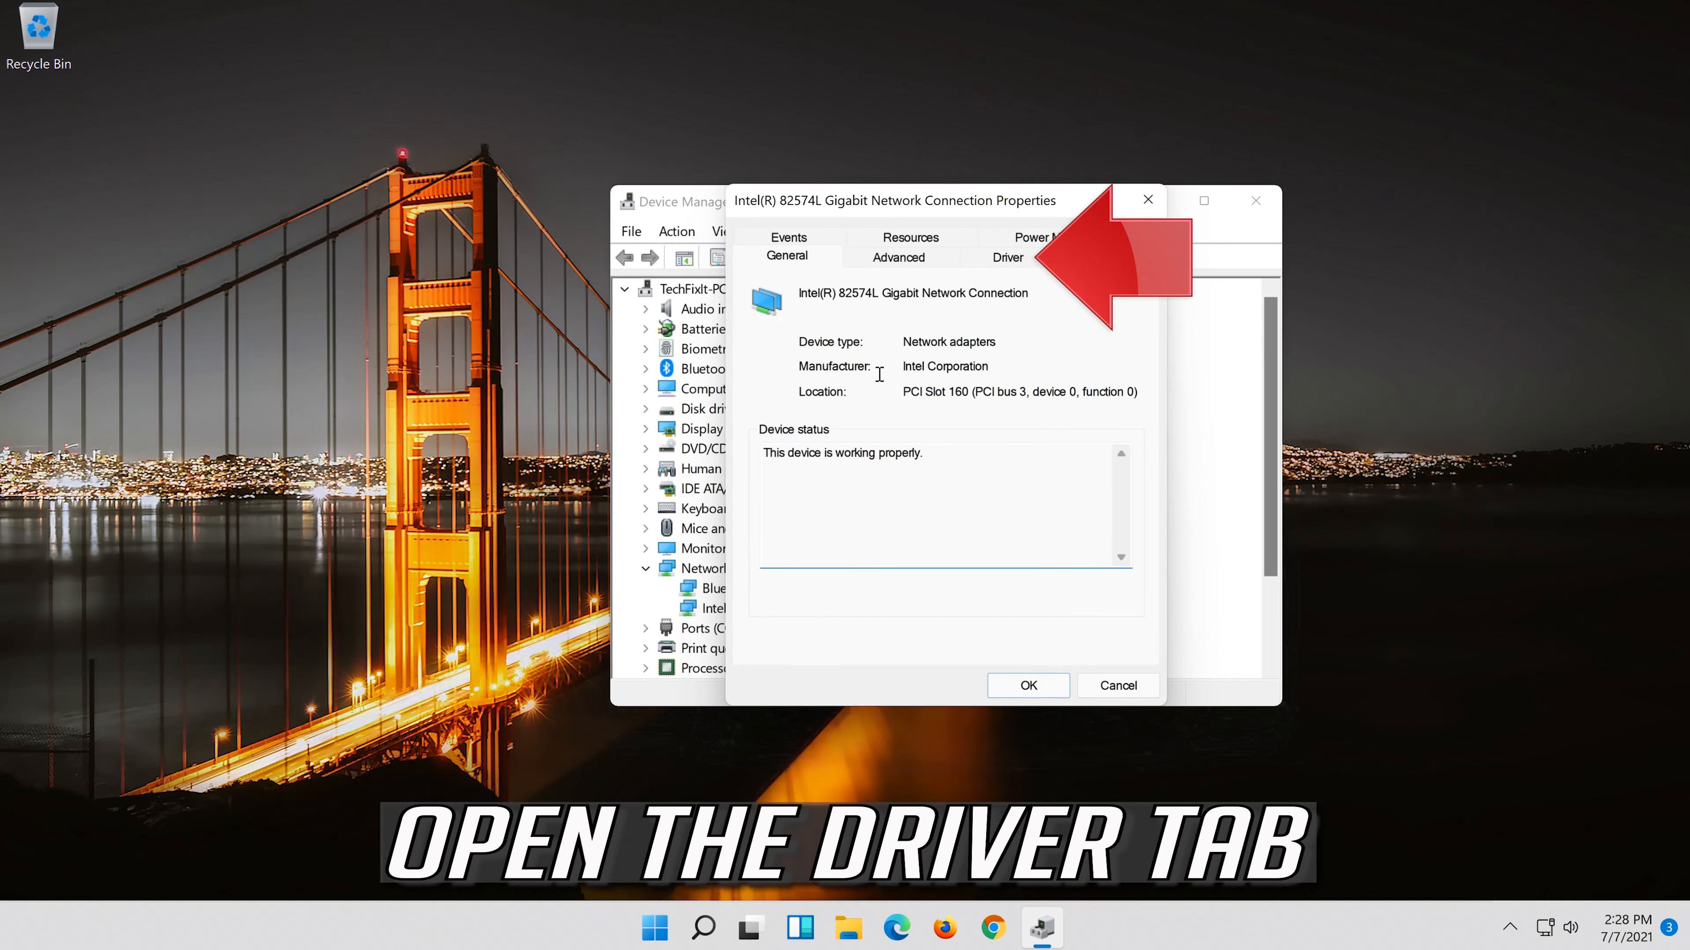
mouse_move(1026, 268)
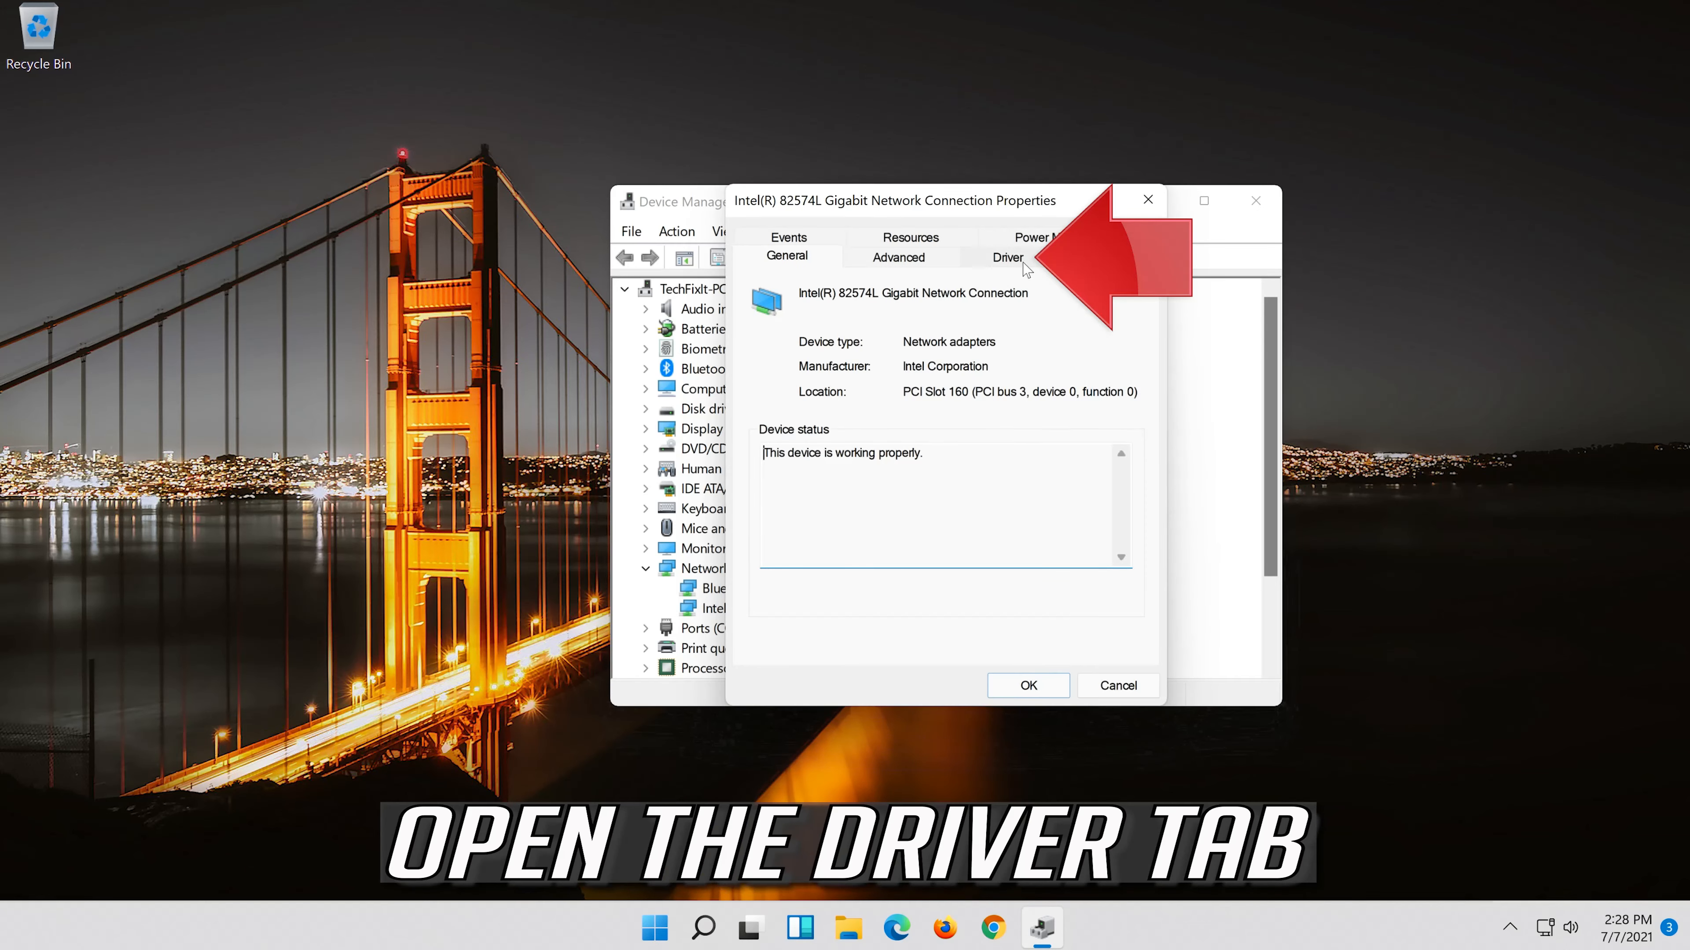
From the Driver tab, uninstall the Intel 82574L gigabit adapter and confirm the removal.
left_click(1007, 256)
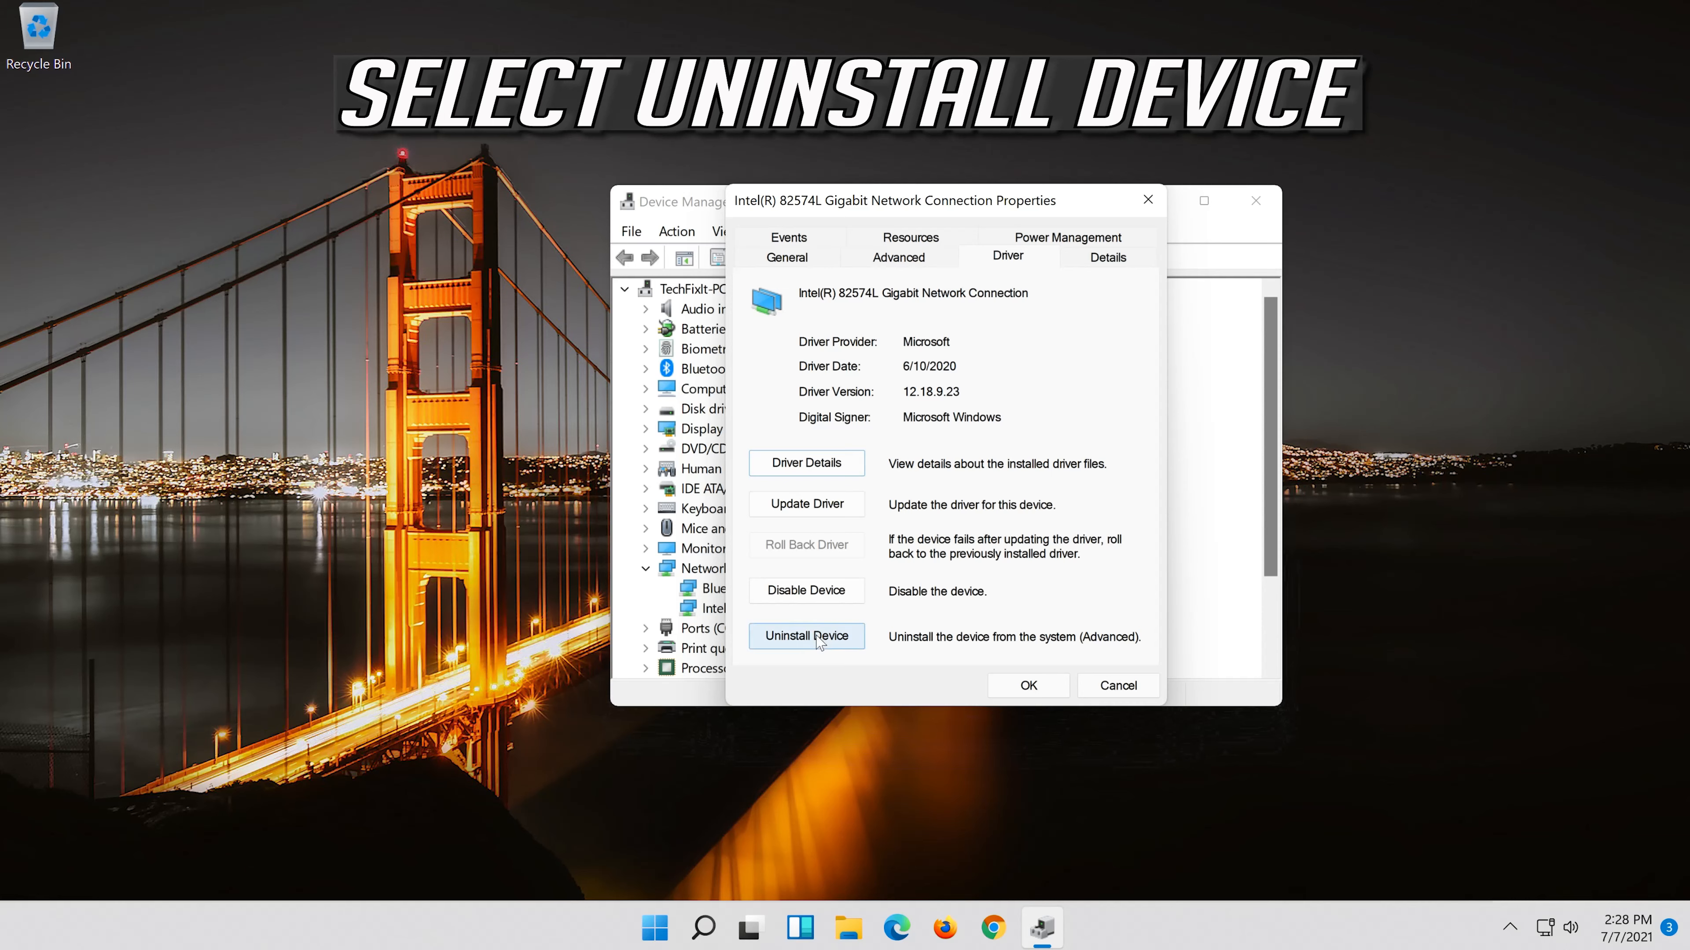
left_click(805, 636)
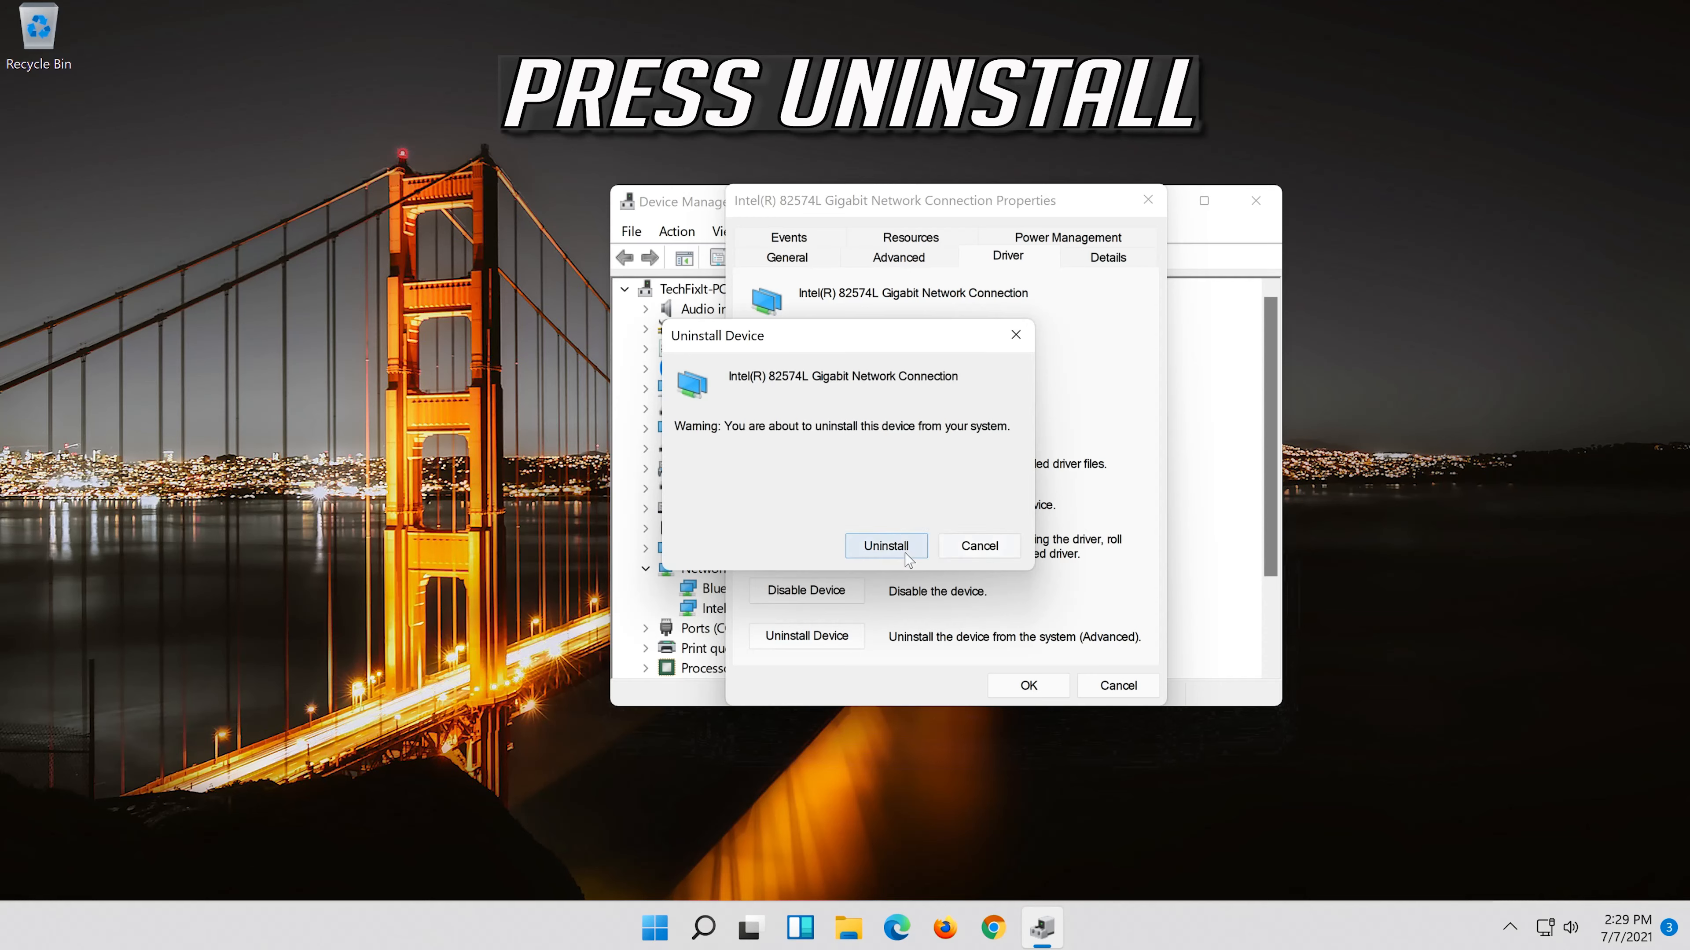
left_click(885, 546)
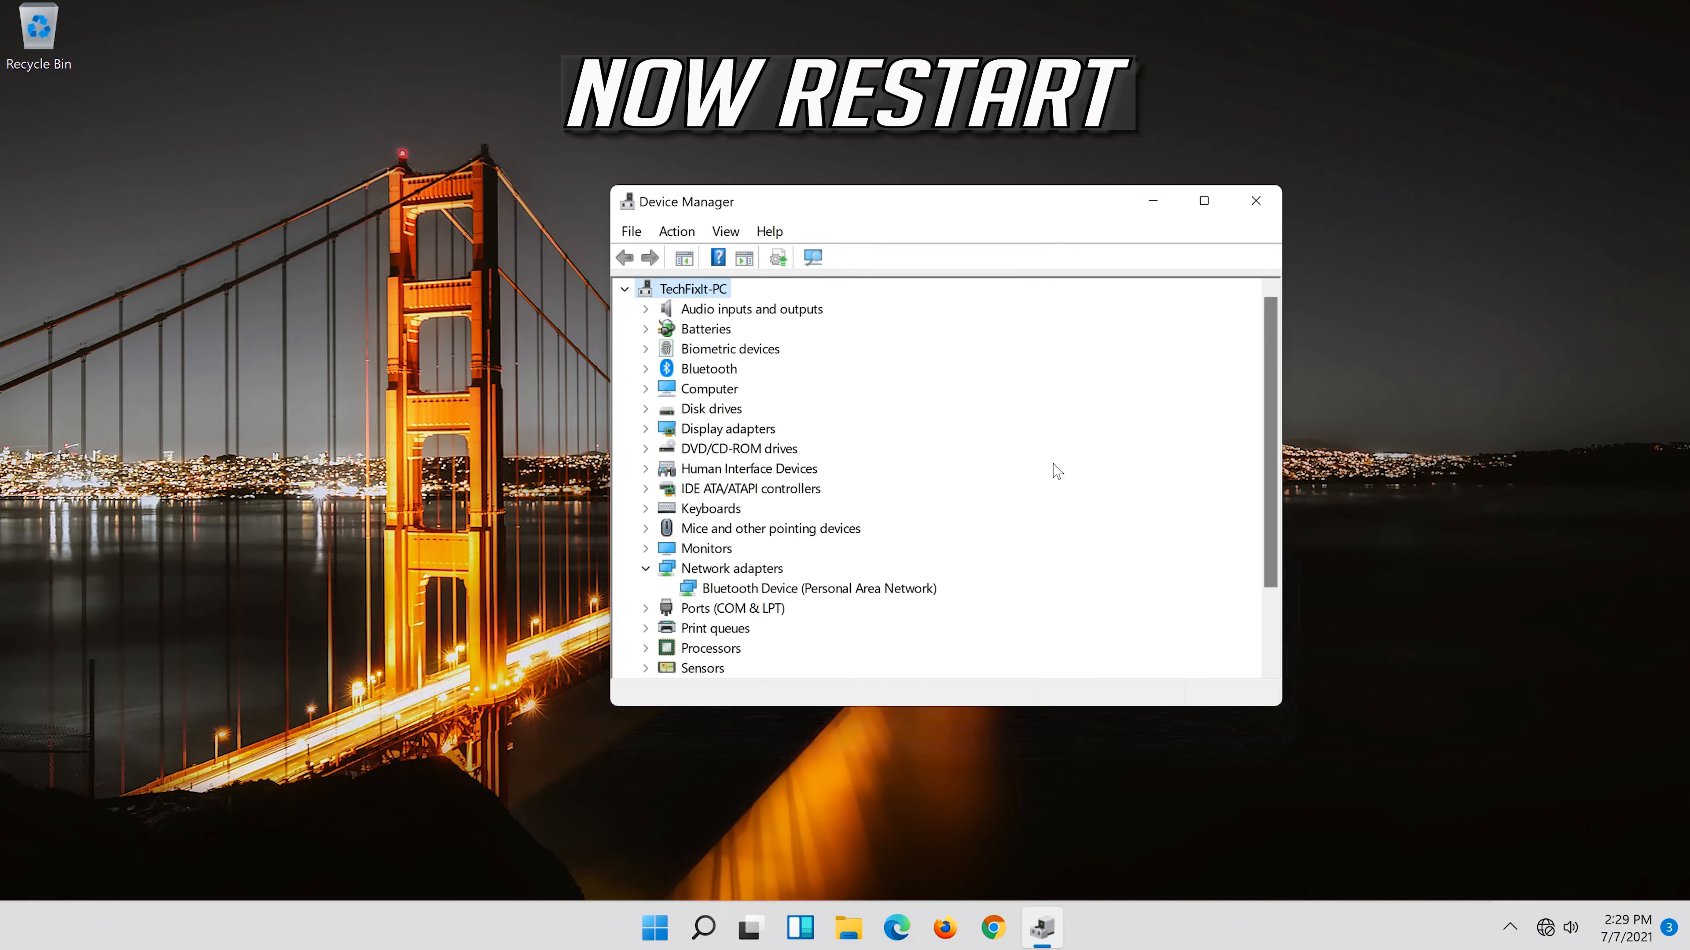
mouse_move(1257, 202)
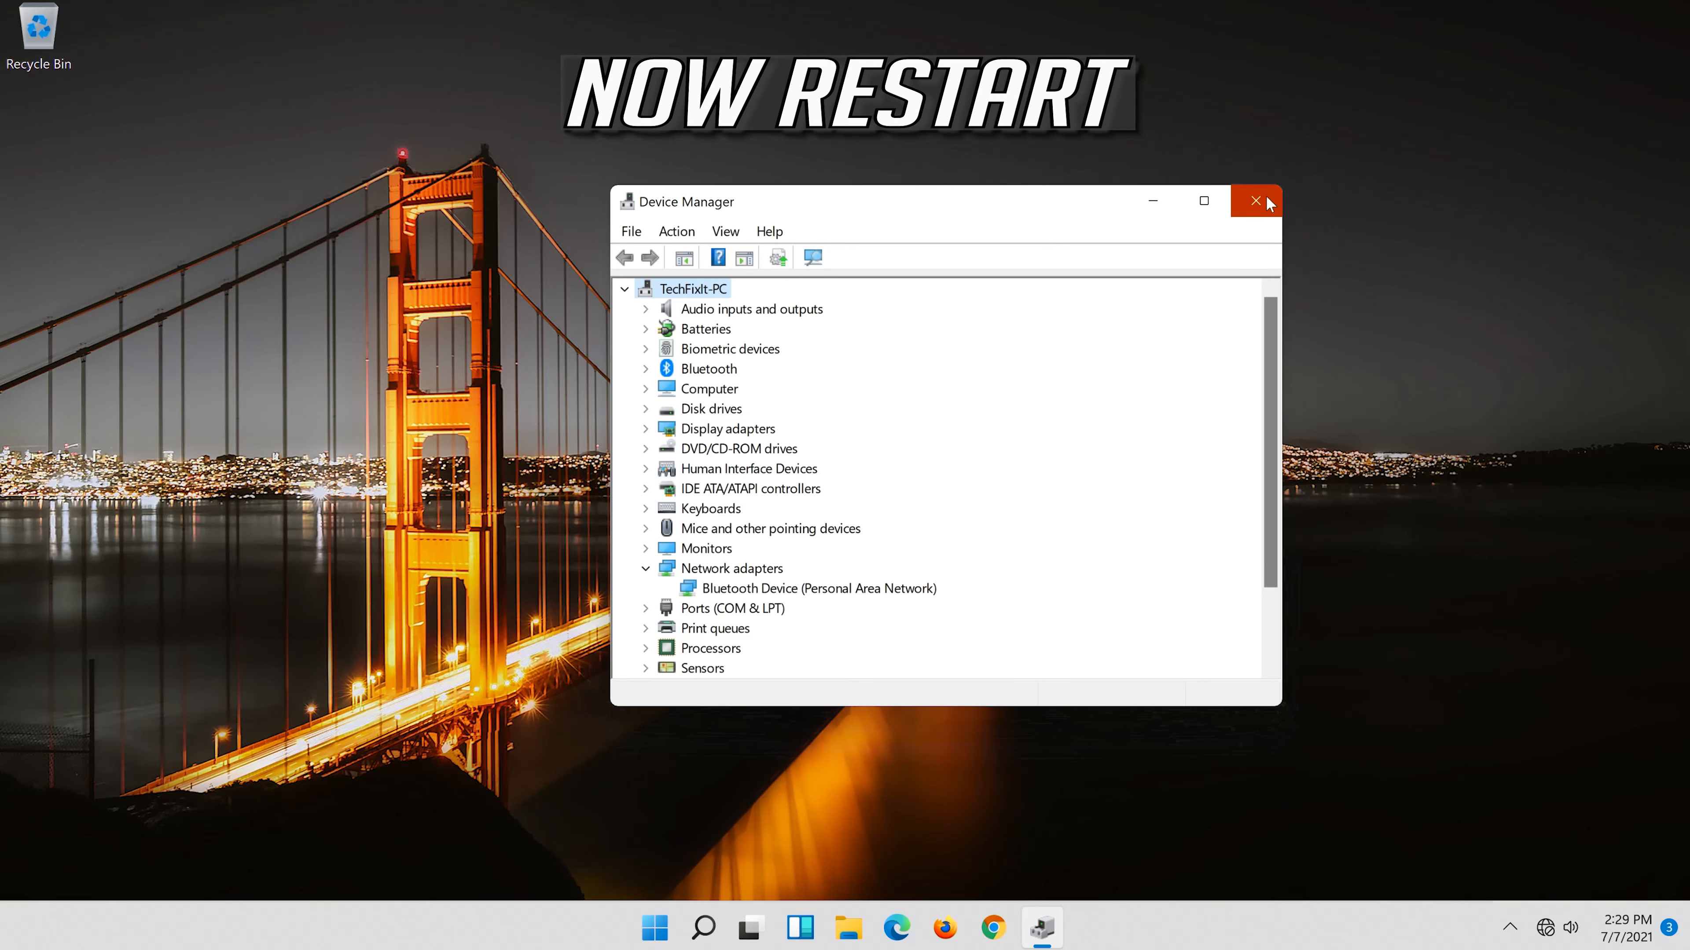
Close Device Manager and restart the PC from the Start menu power options.
left_click(1254, 200)
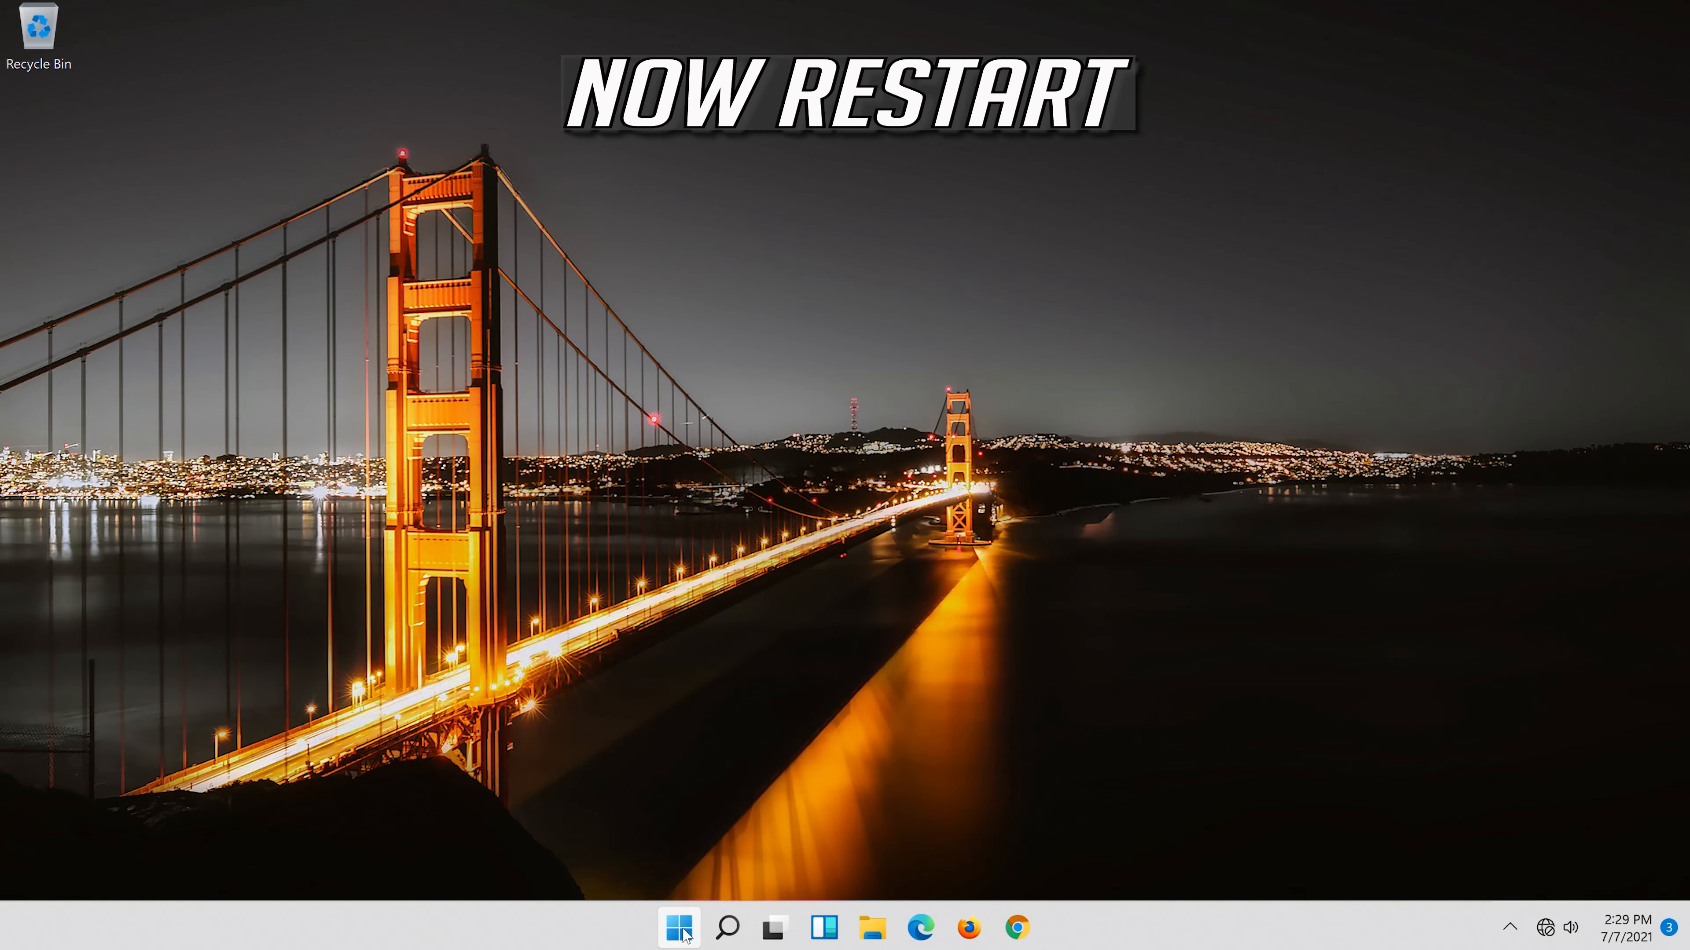
left_click(678, 926)
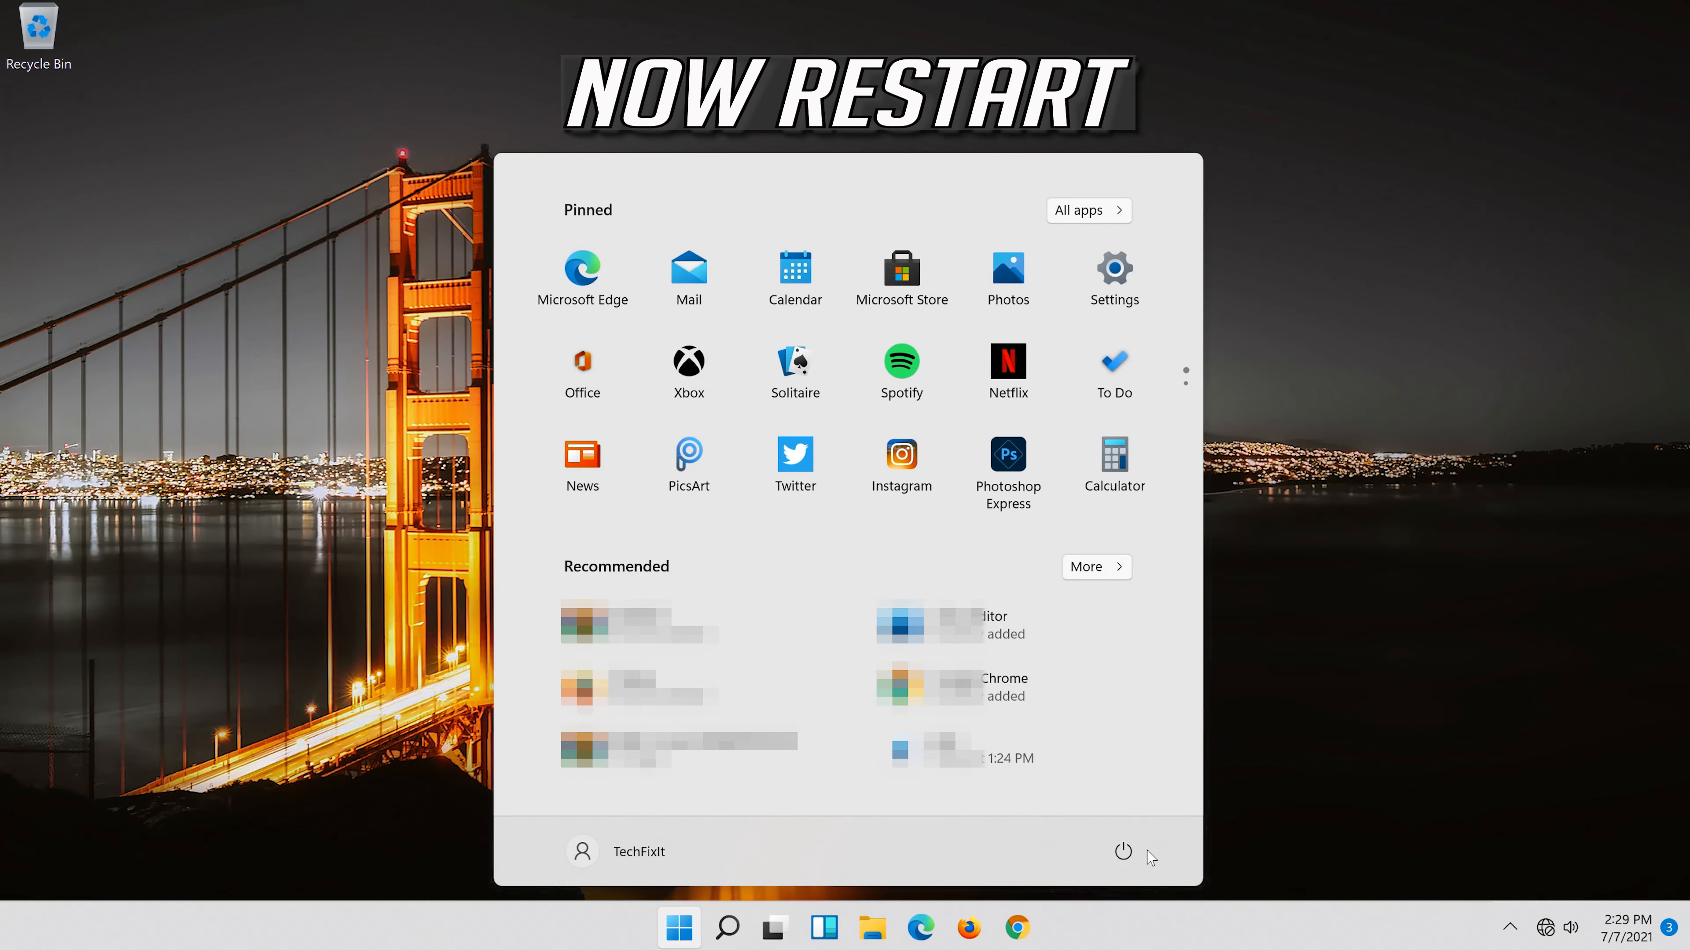
left_click(1122, 851)
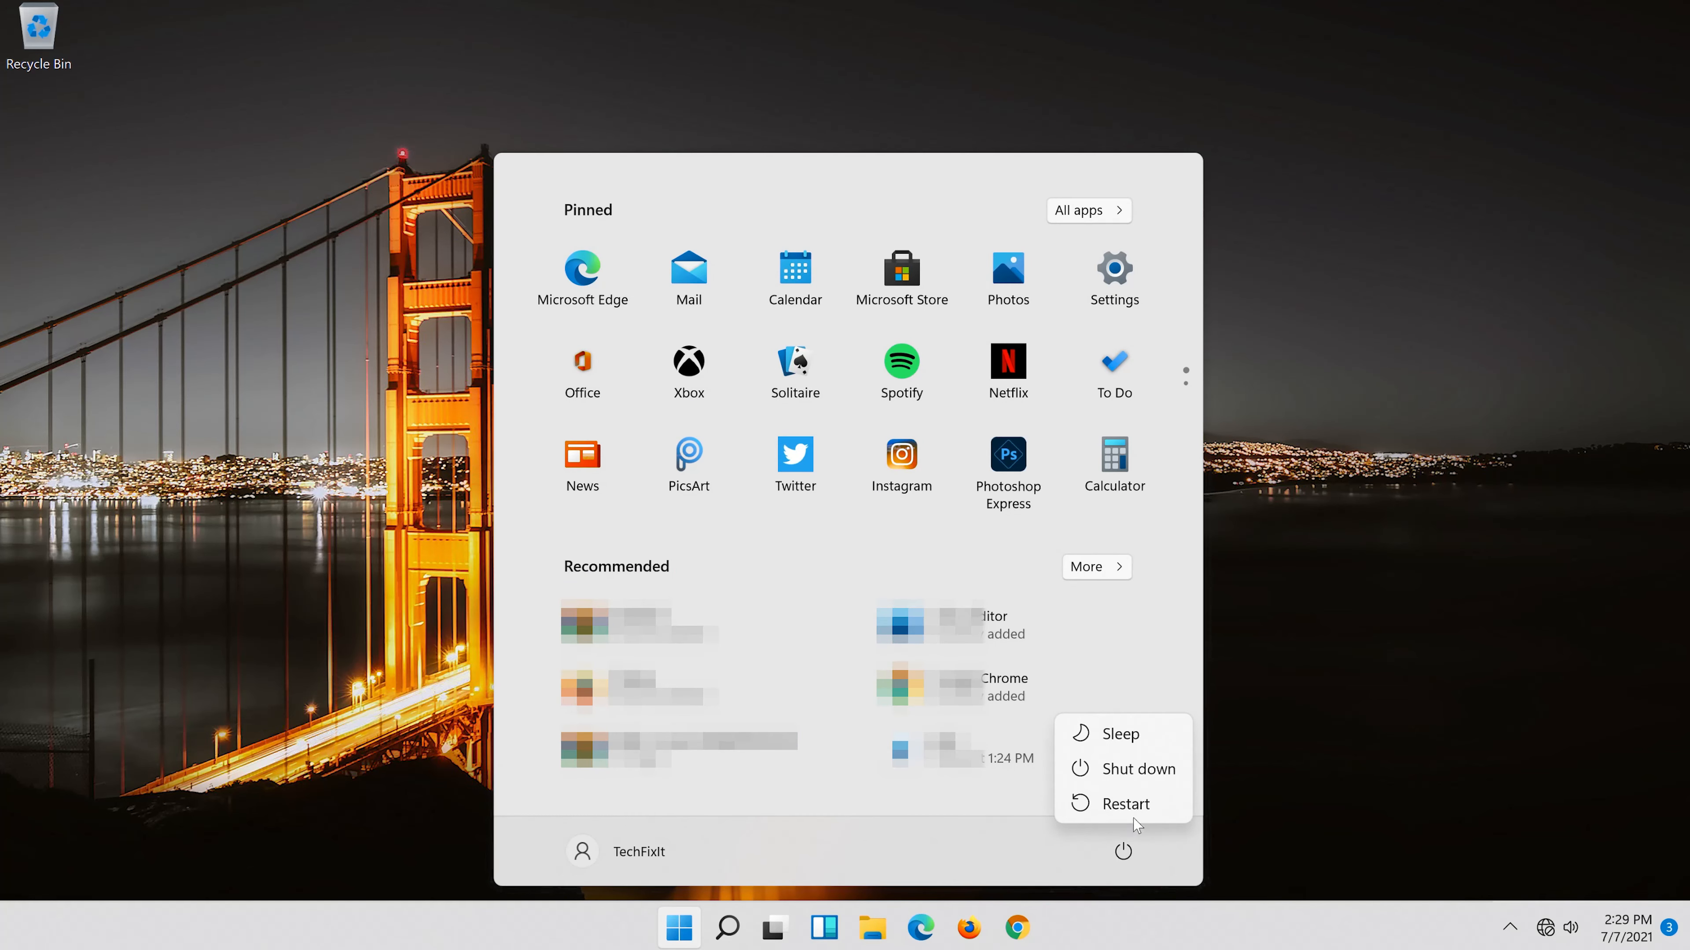
left_click(1124, 802)
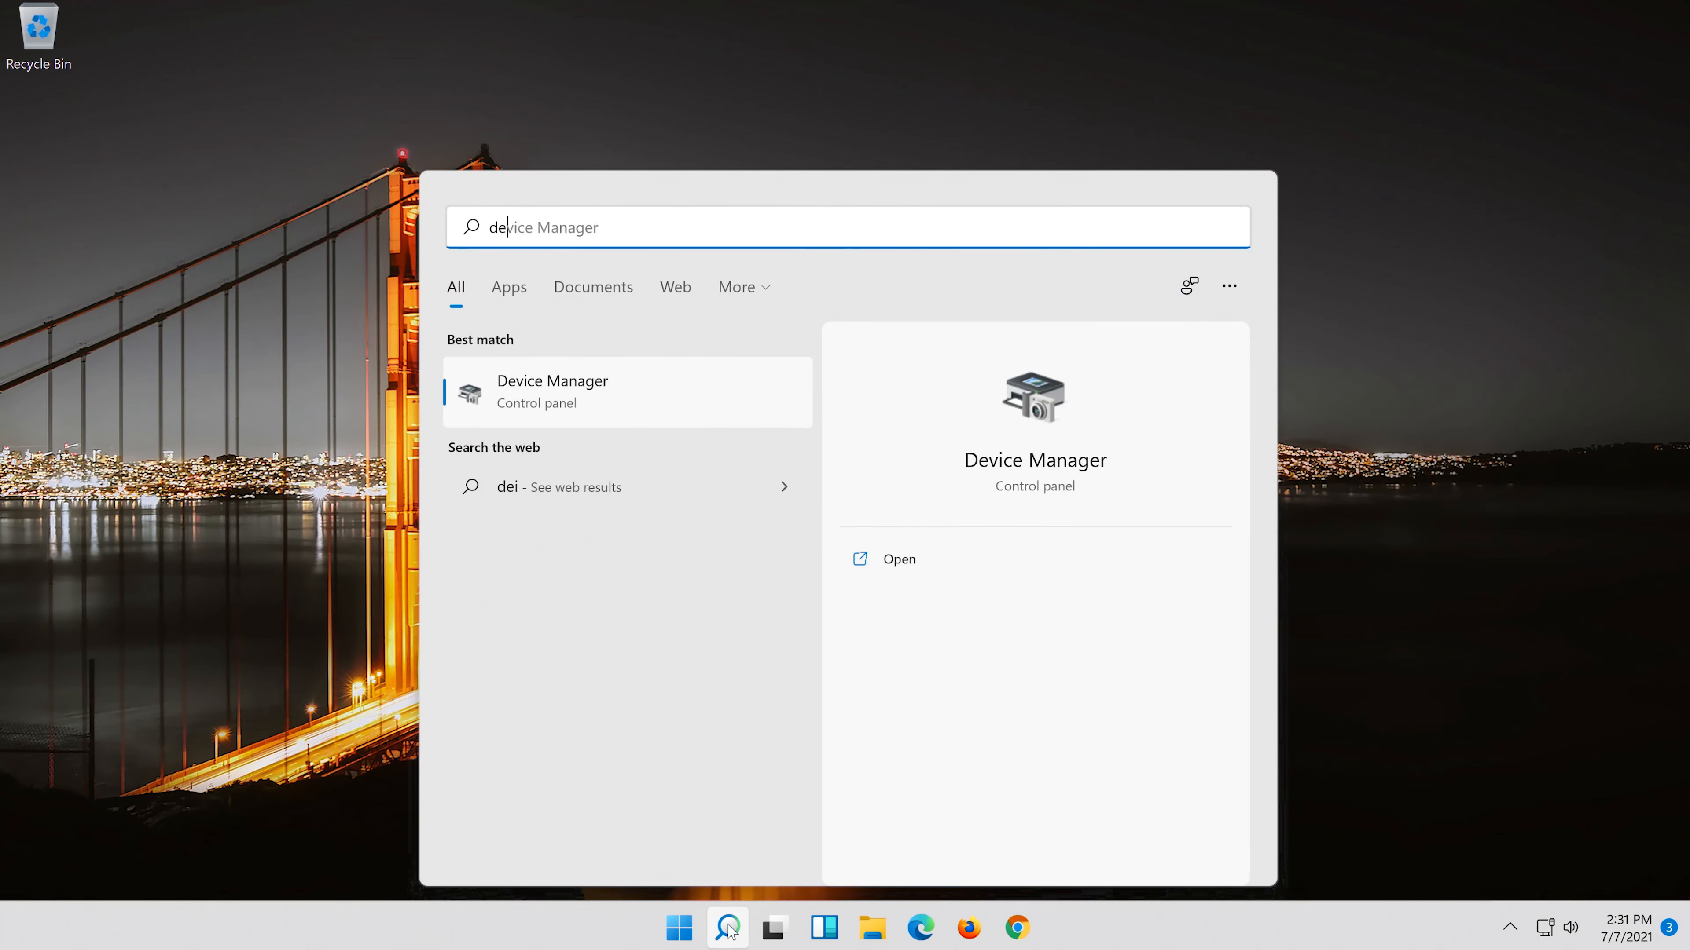
Relaunch Device Manager and bring up the reinstalled Intel 82574L adapter's Properties window.
type("device manager")
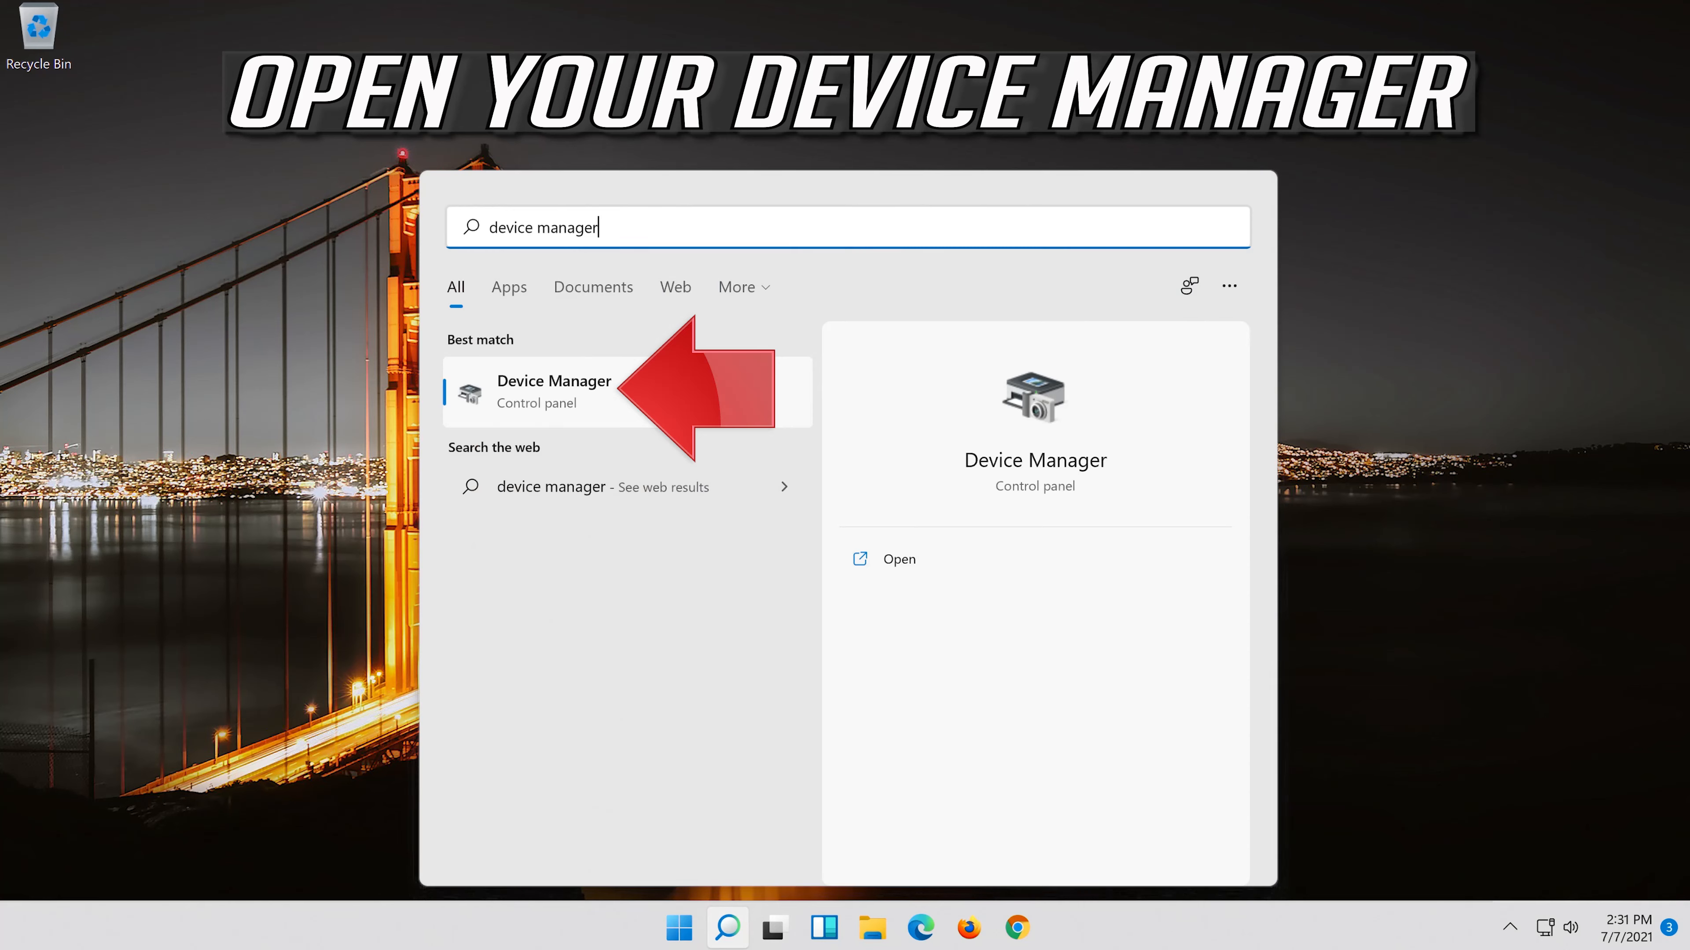
left_click(552, 391)
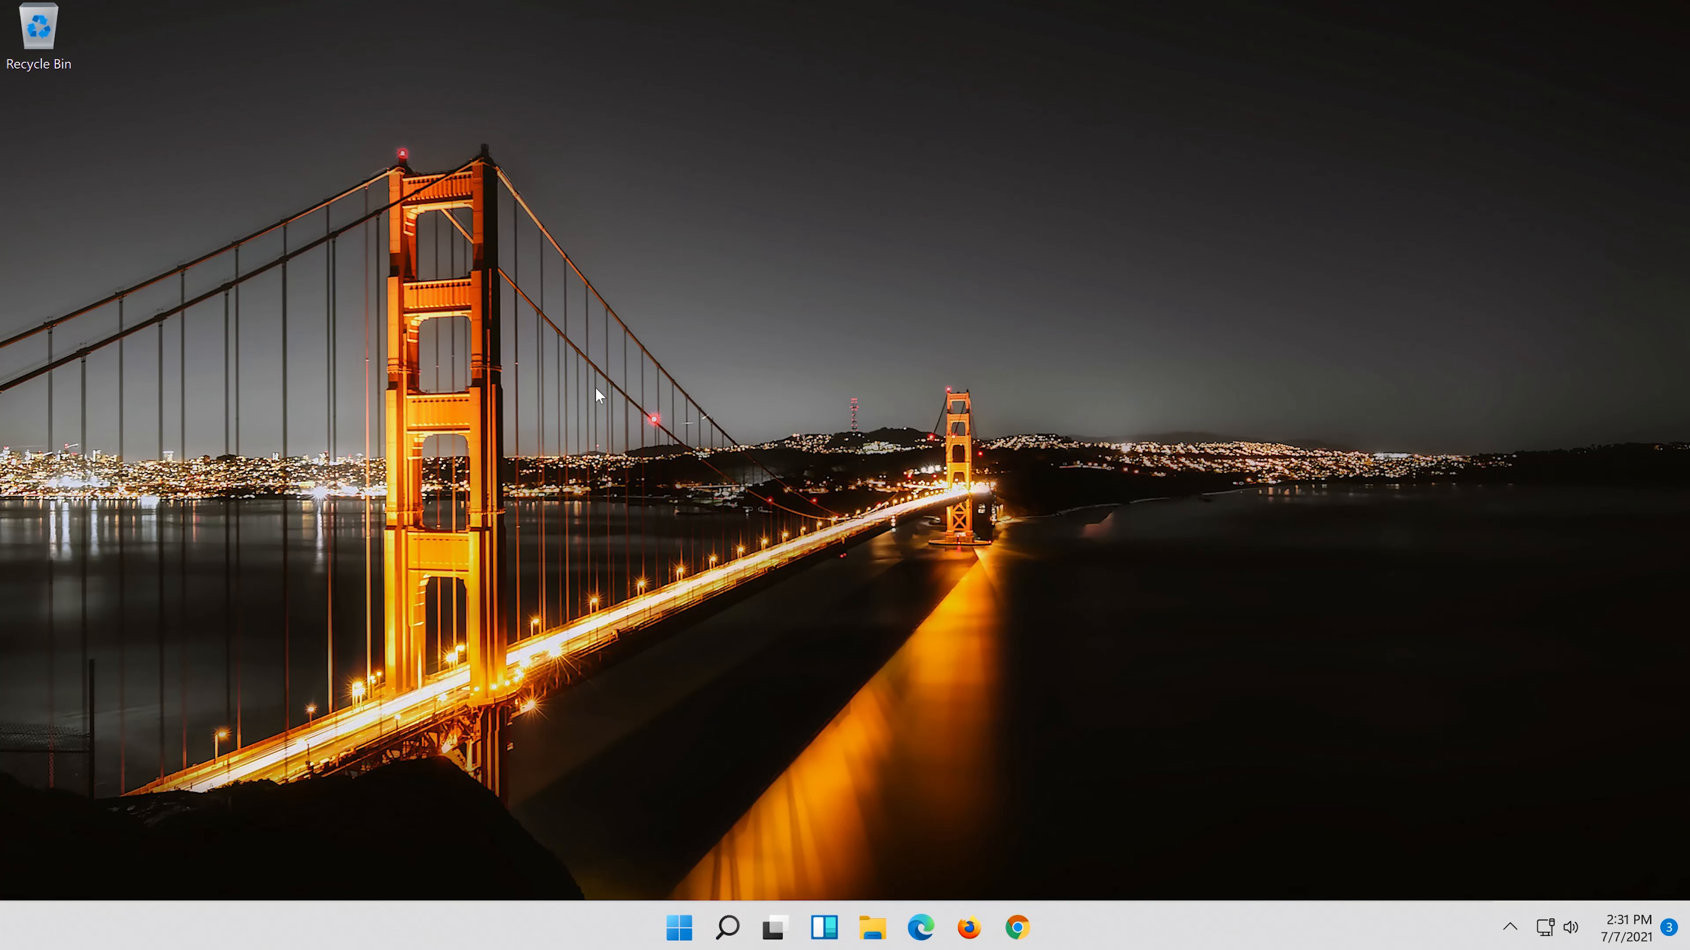
left_click(557, 569)
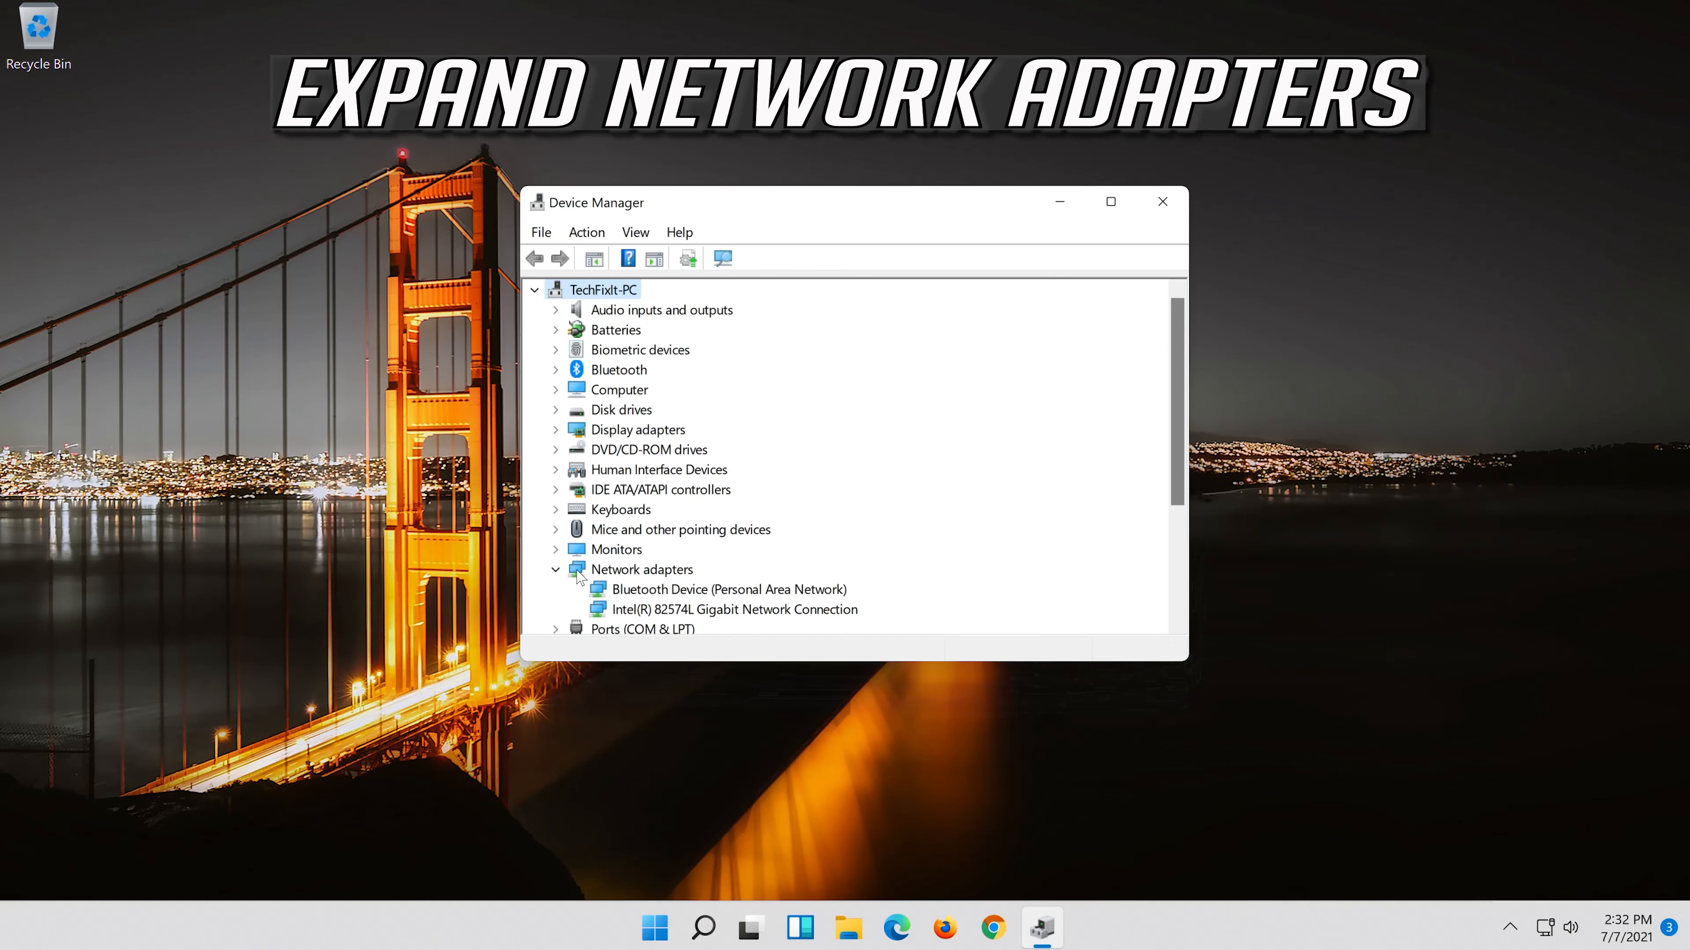
left_click(738, 609)
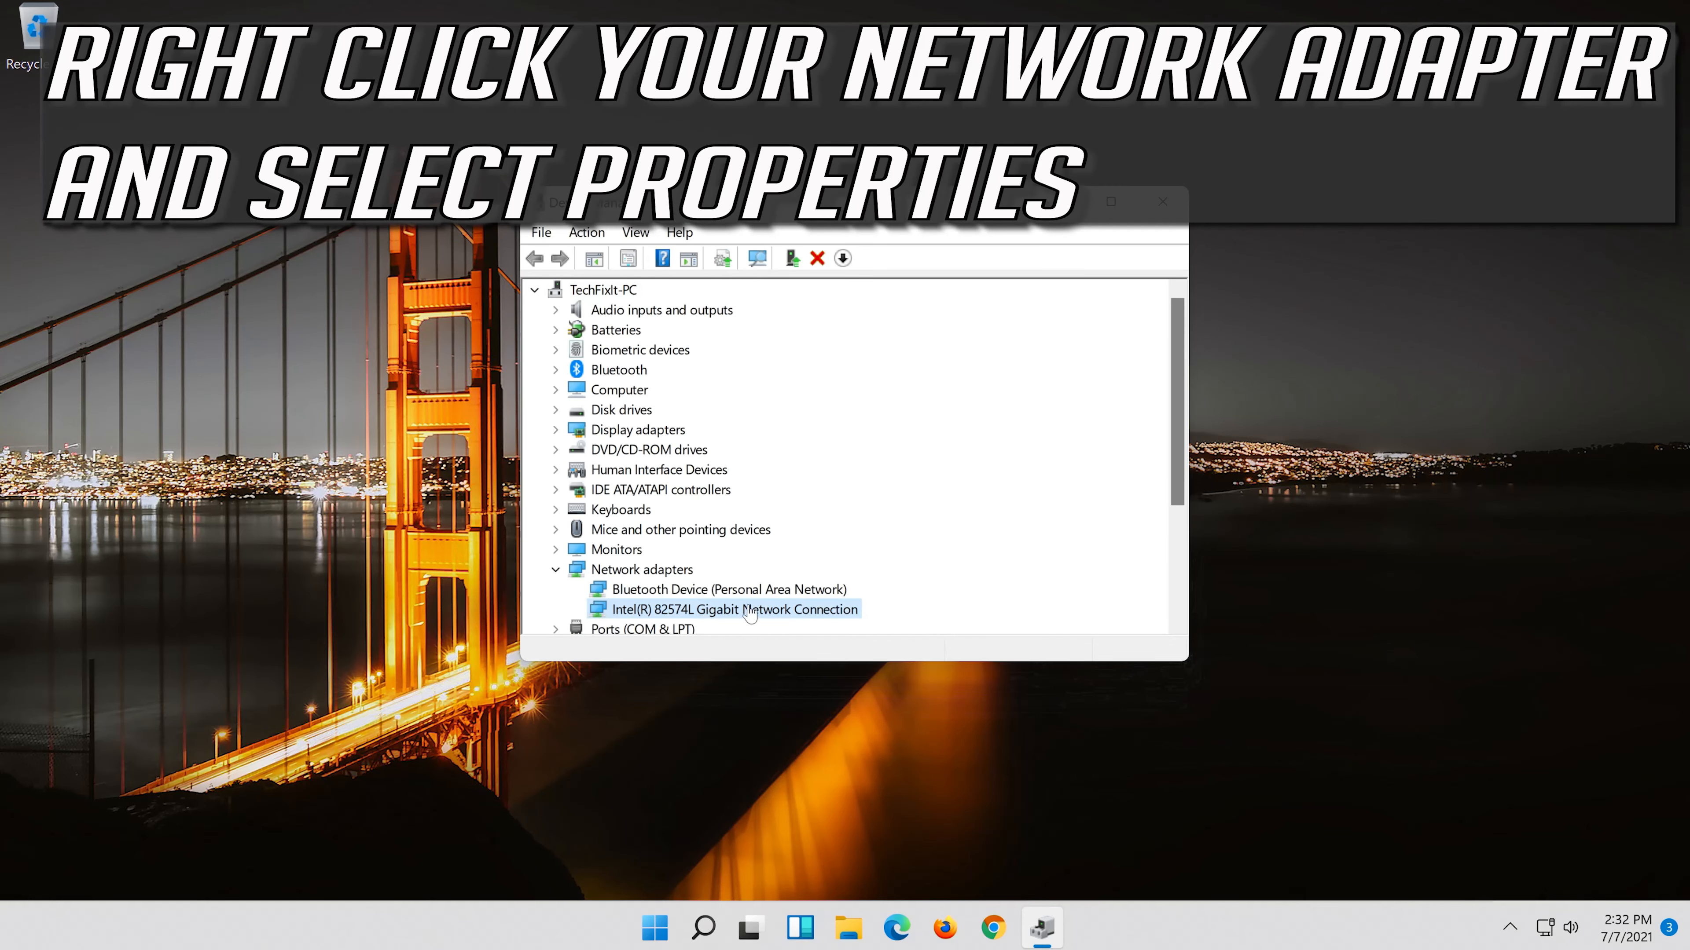
right_click(722, 609)
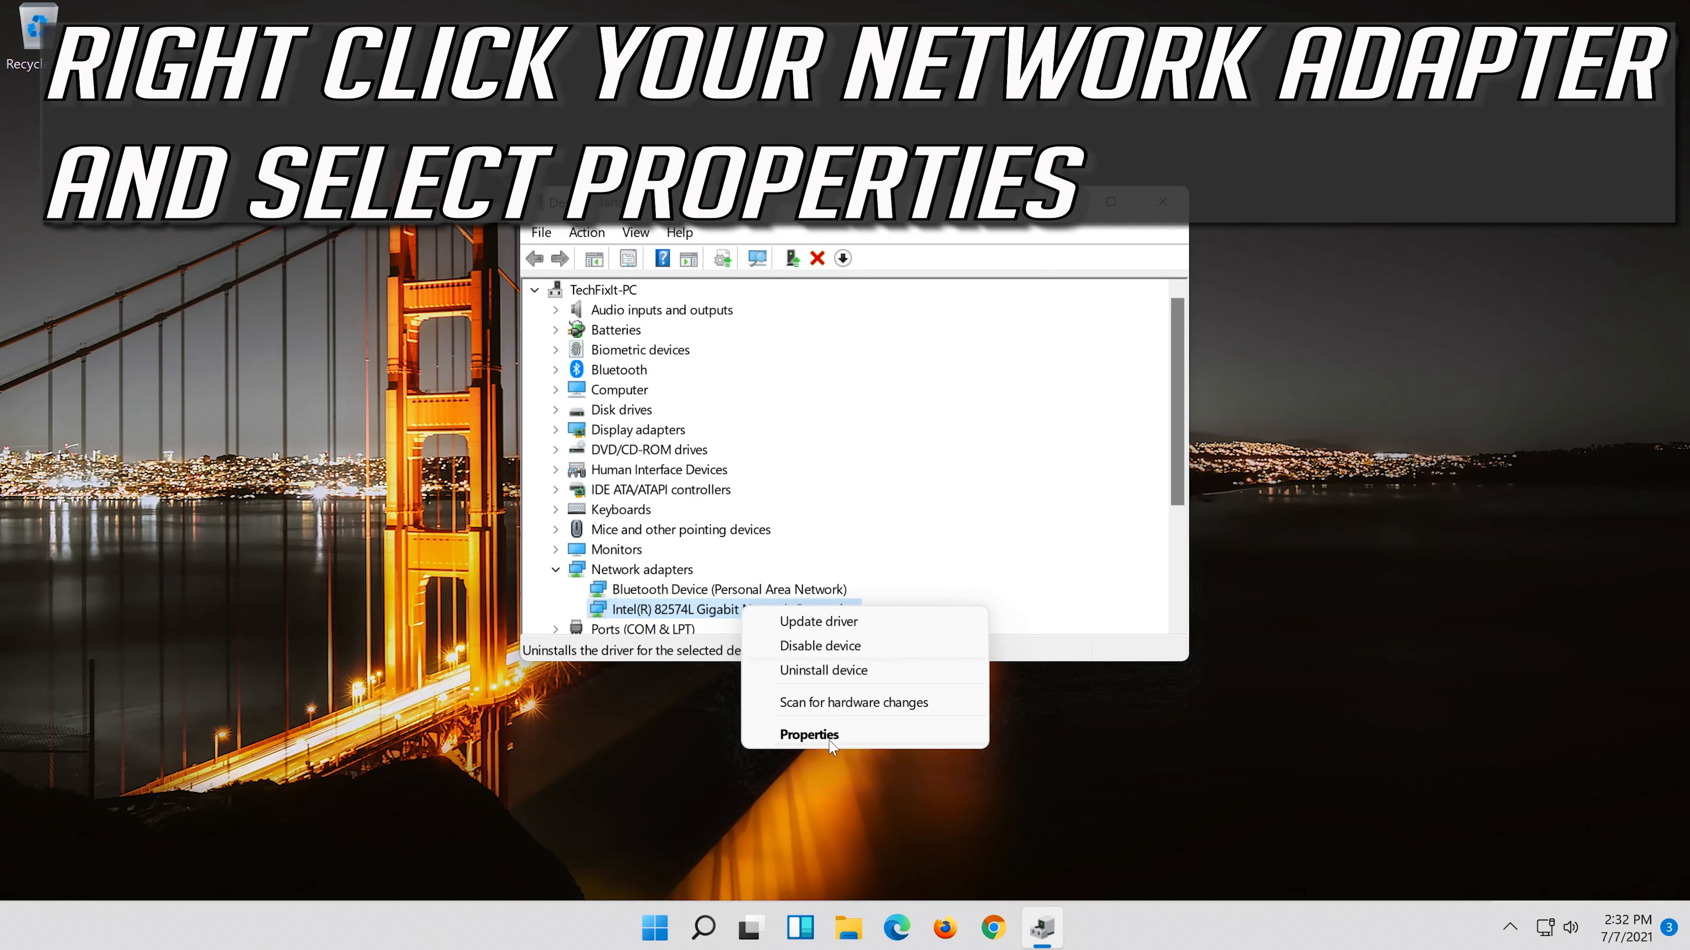
left_click(808, 734)
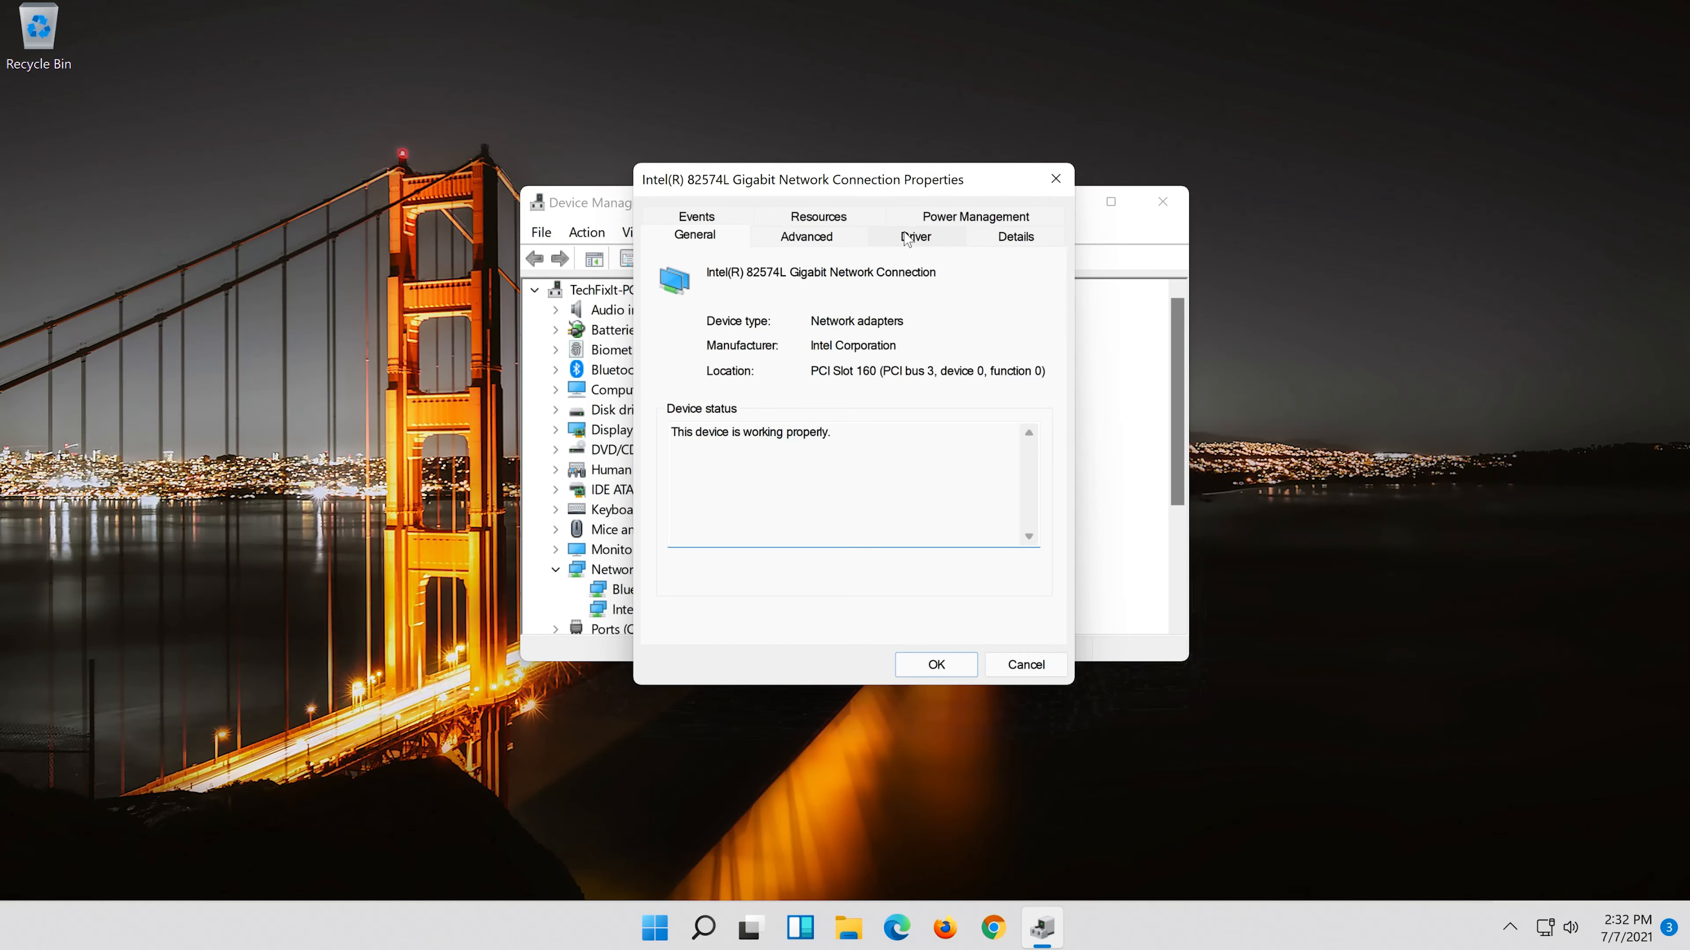
Run Update Driver, pick the Intel 82574L driver from the local compatible list, and begin installing it.
left_click(915, 236)
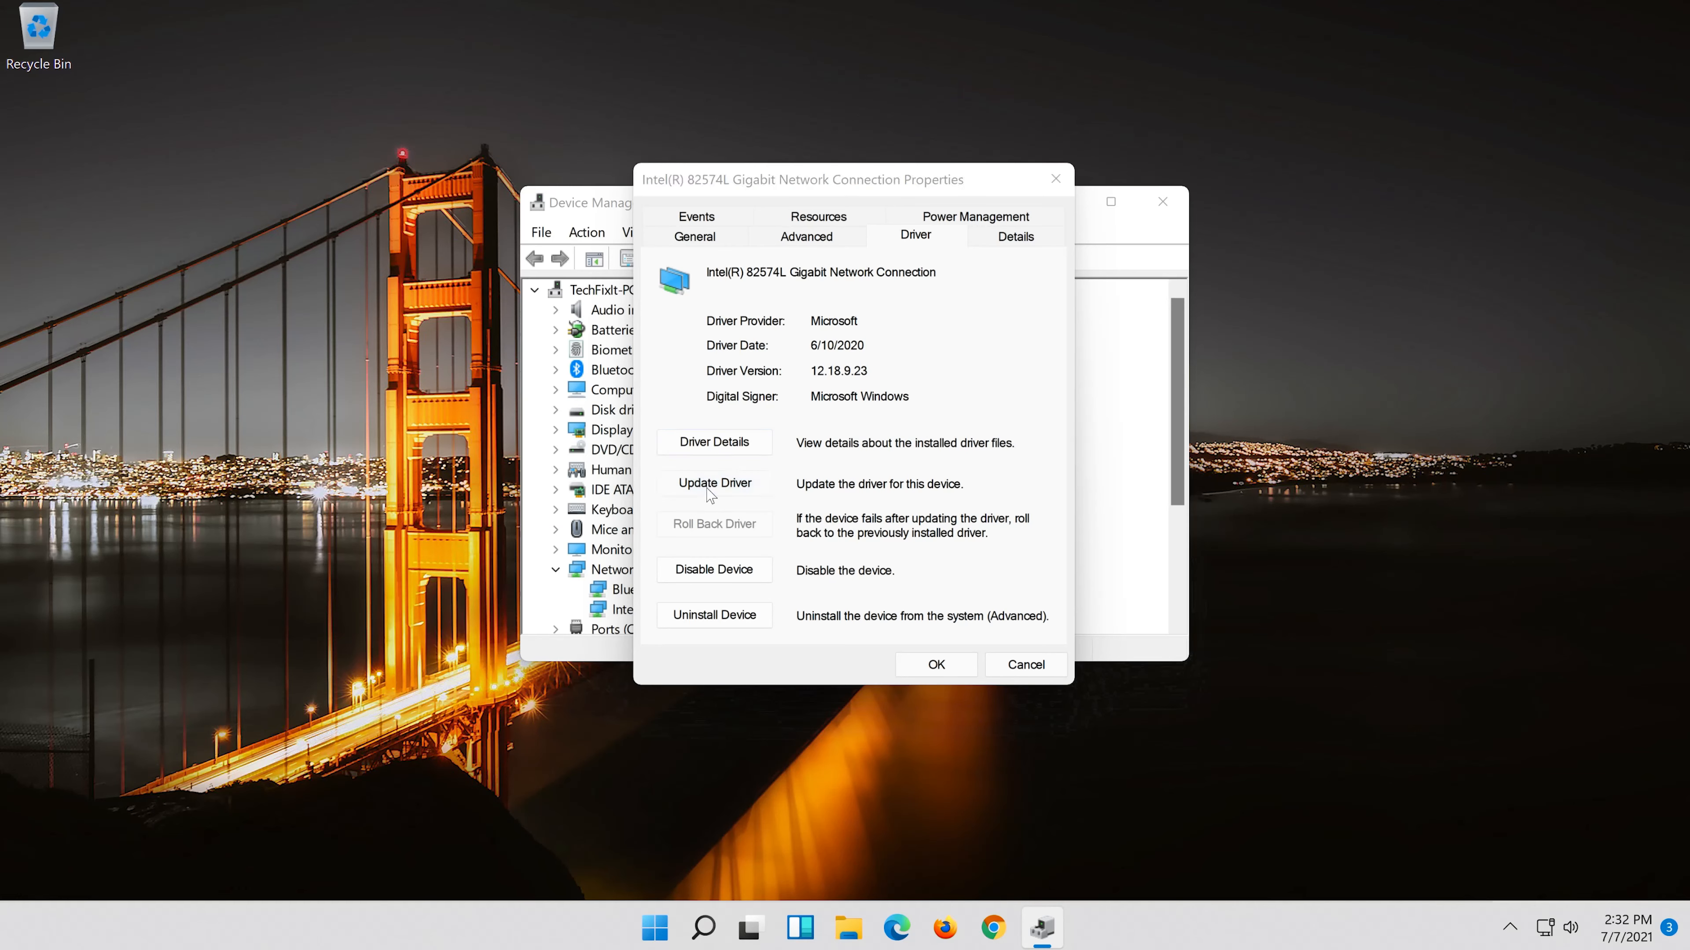
left_click(714, 483)
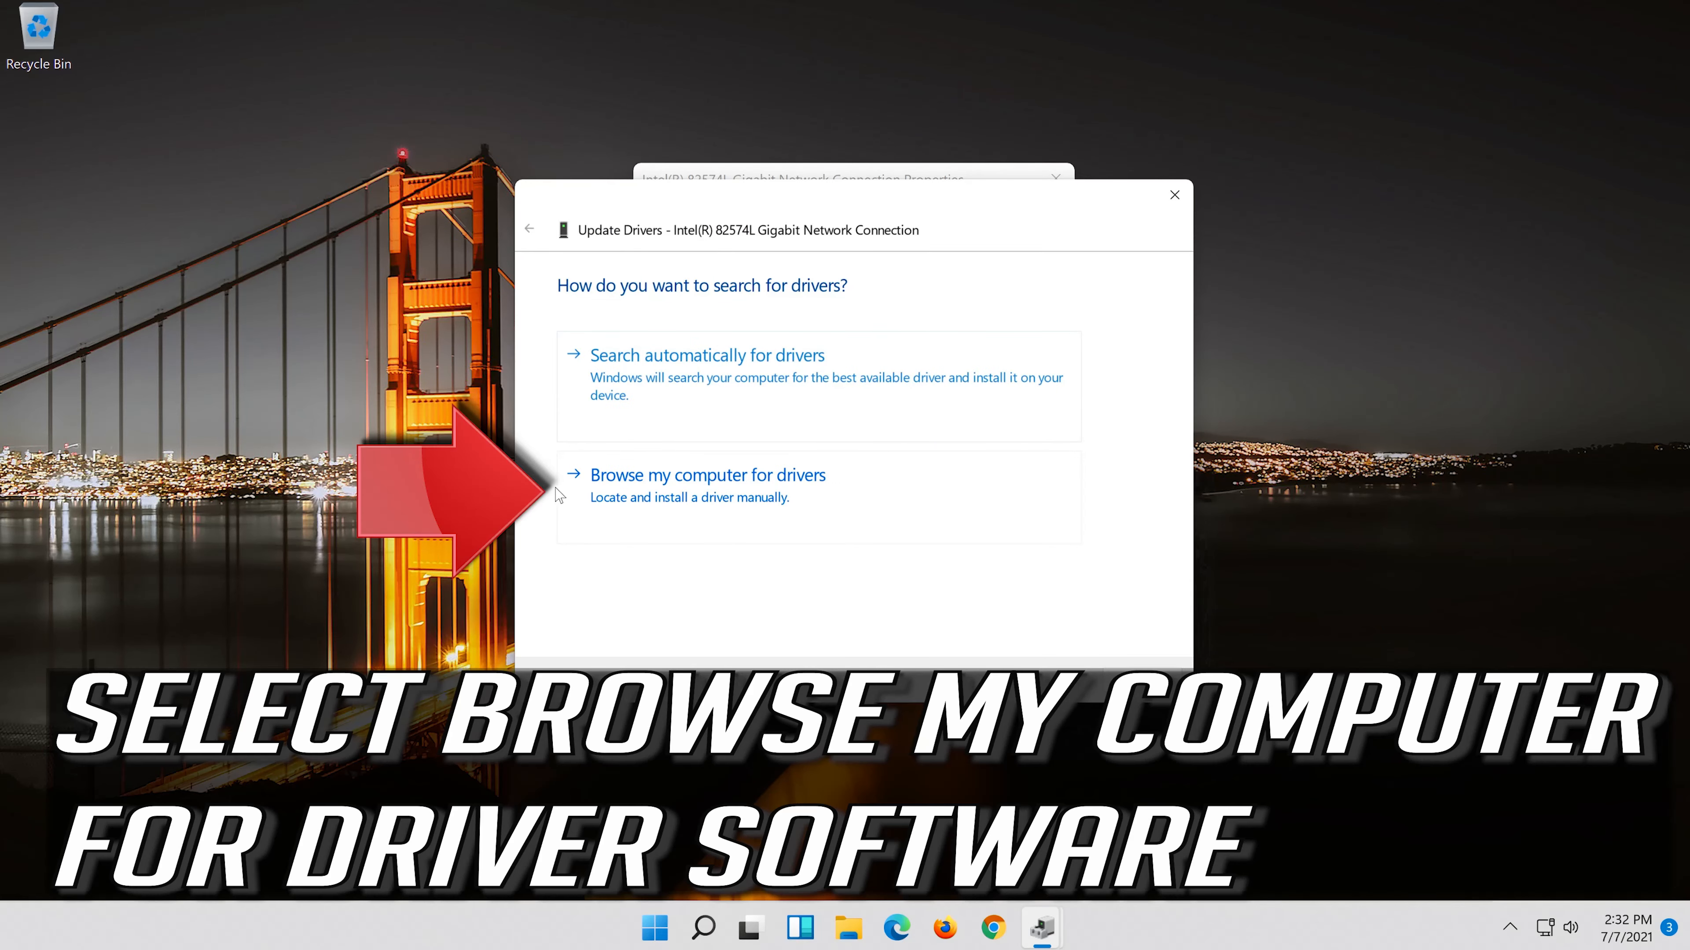
mouse_move(1011, 496)
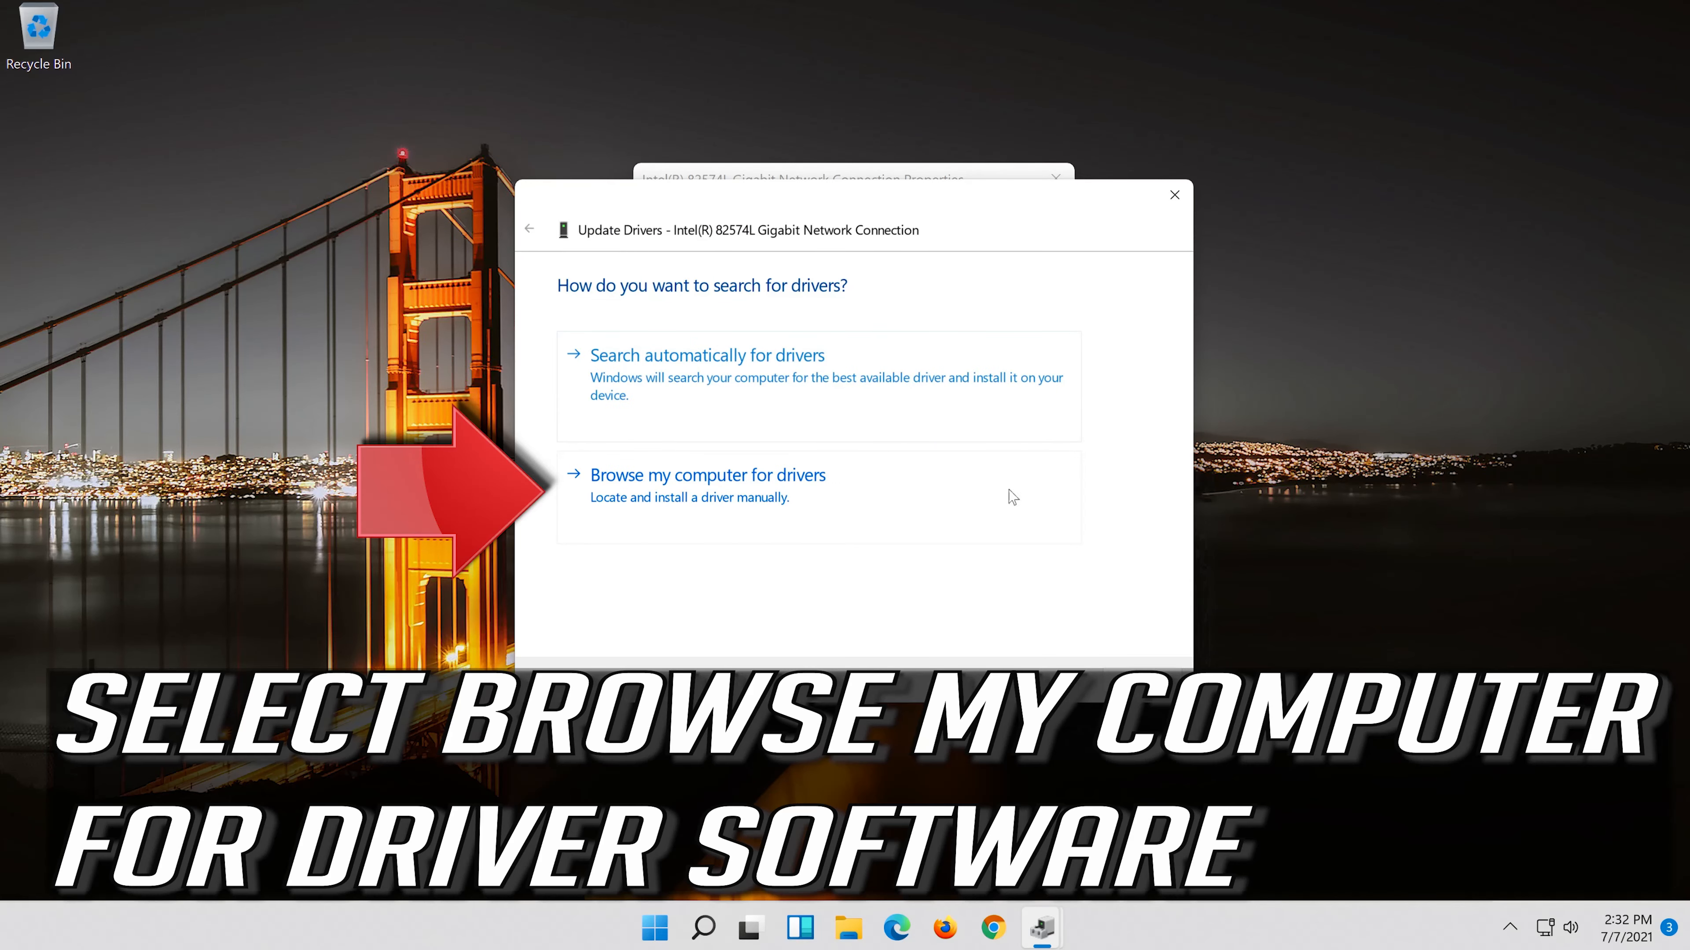
mouse_move(757, 520)
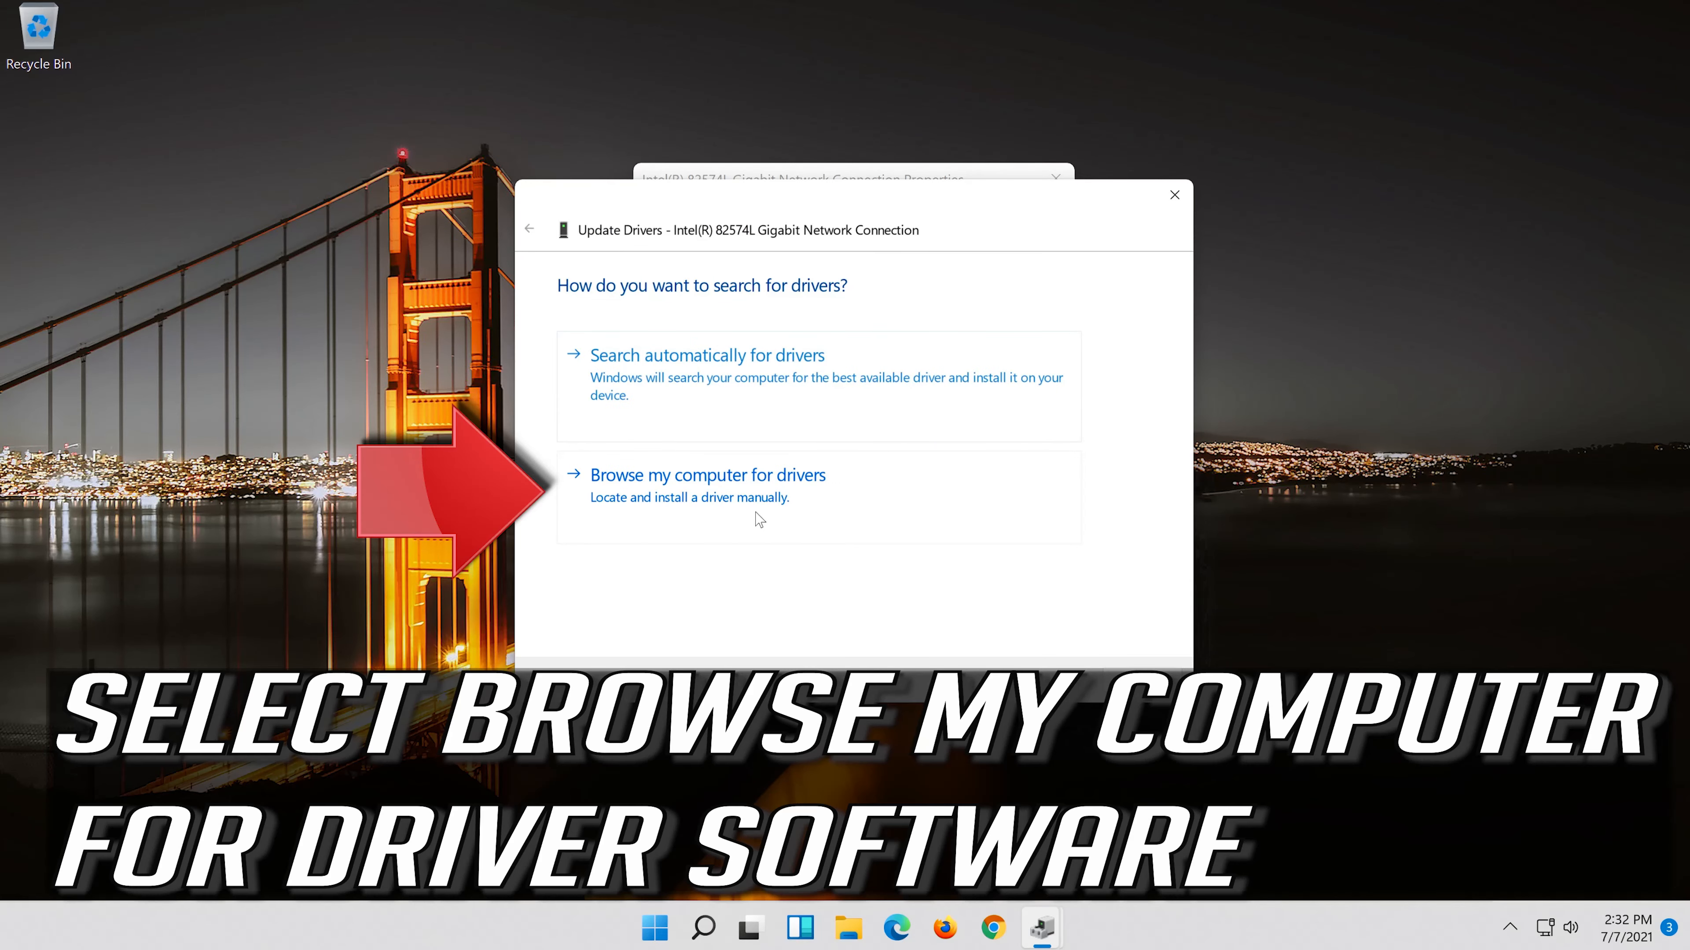
left_click(707, 474)
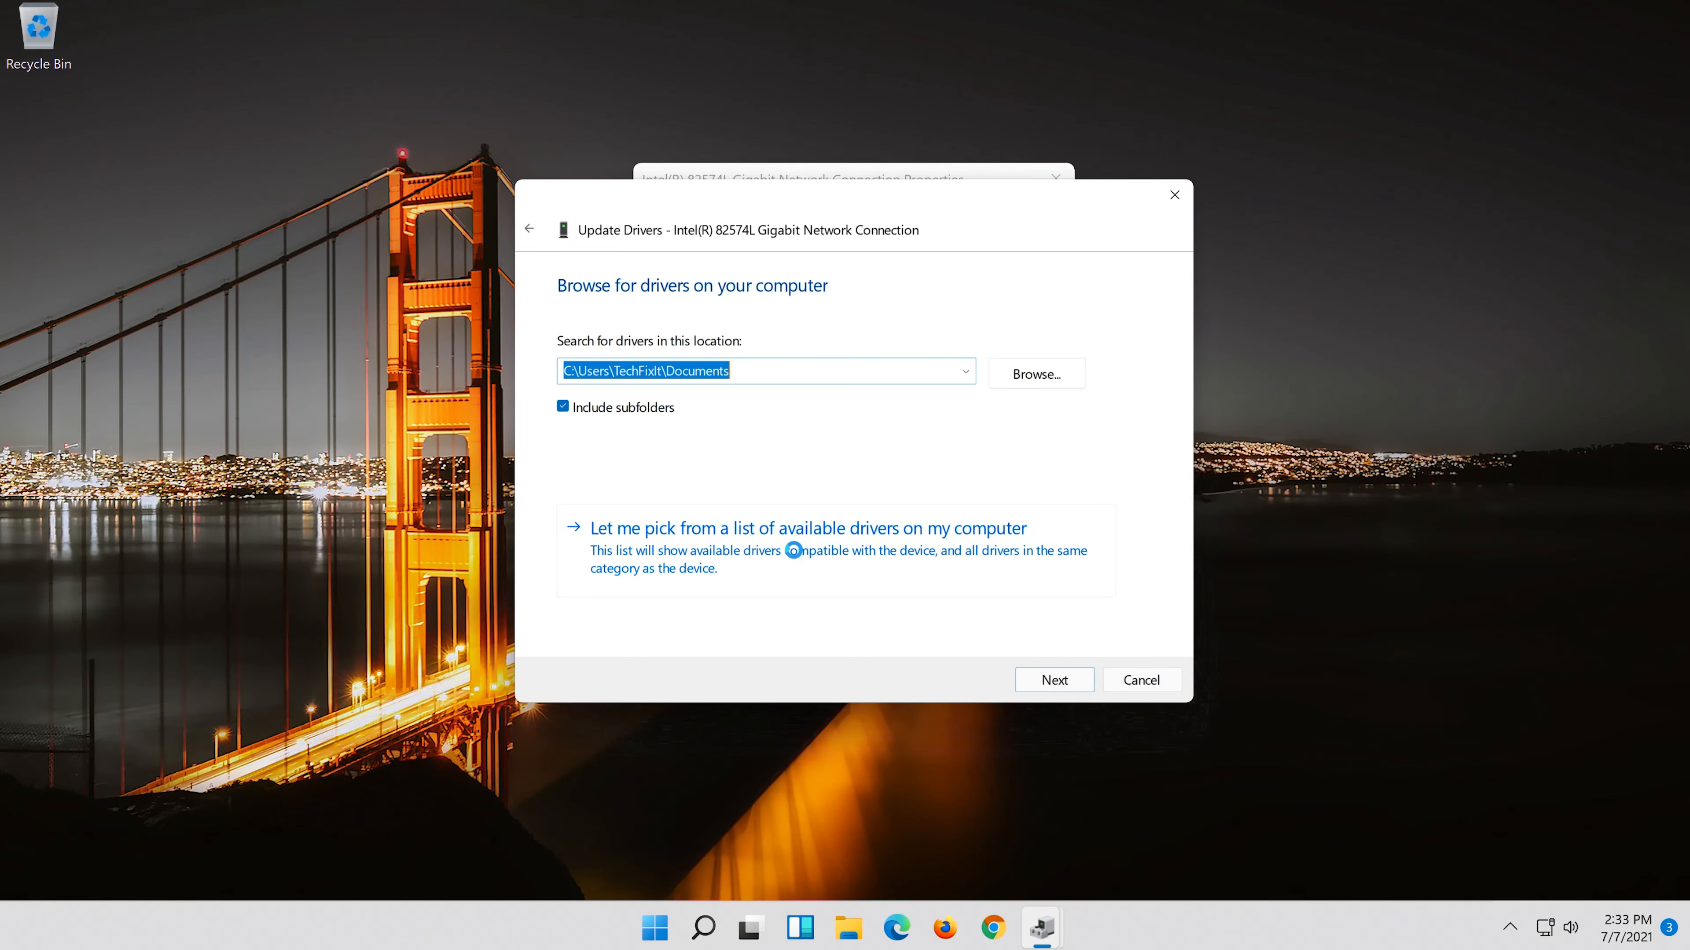
left_click(806, 528)
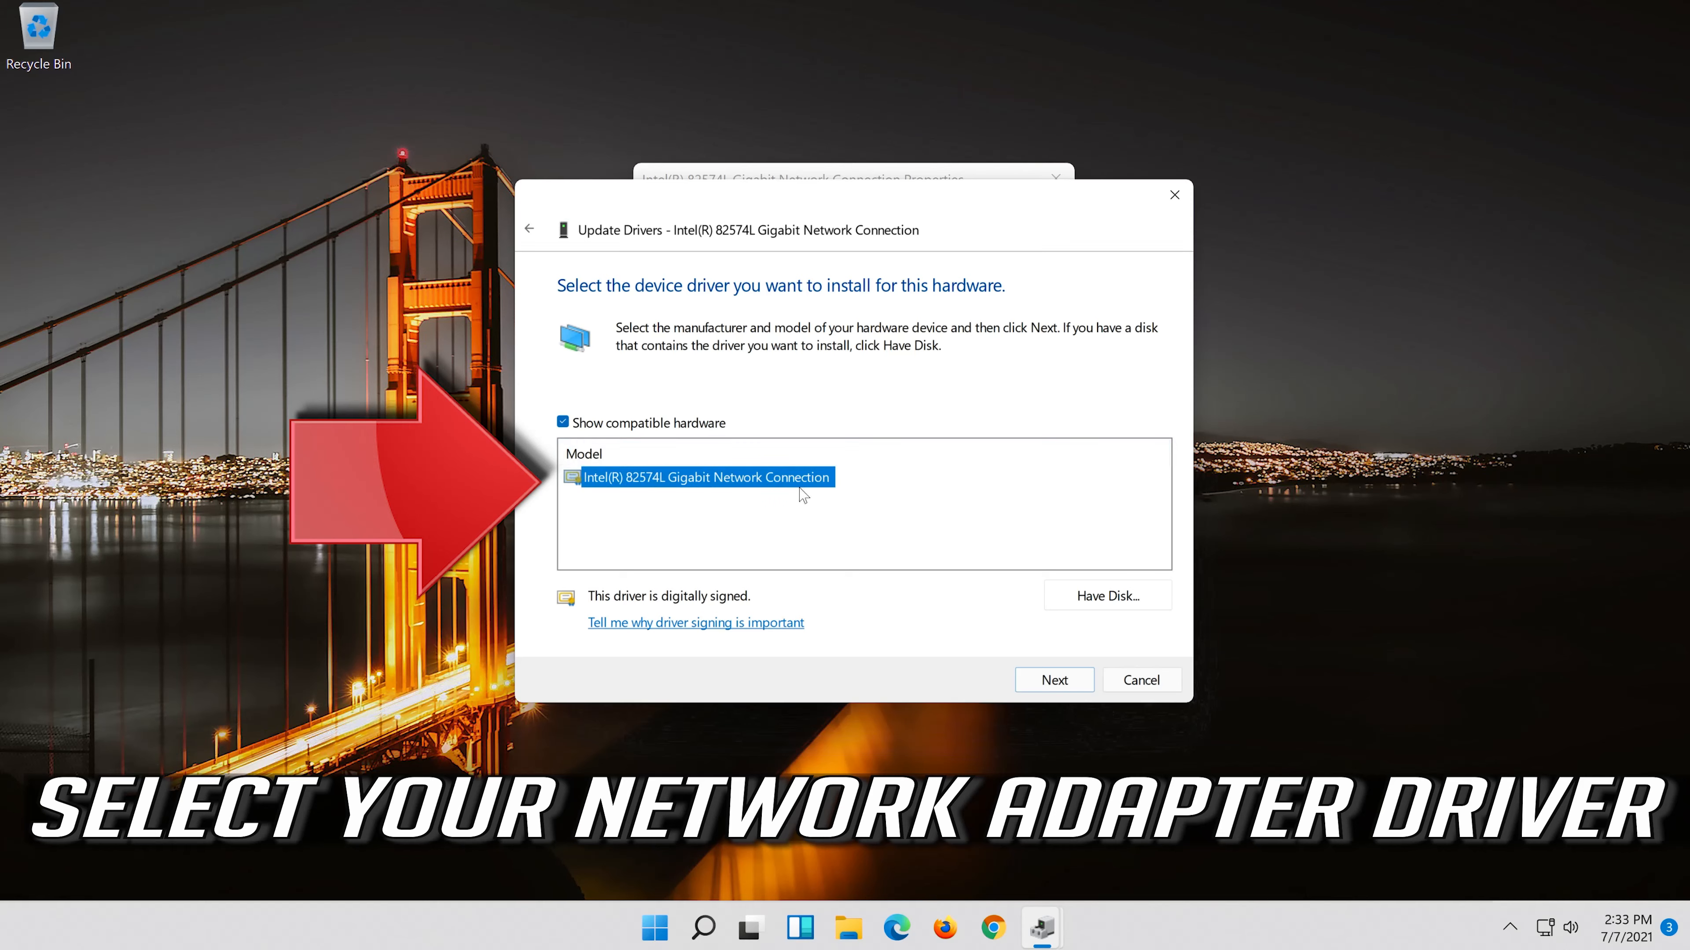
mouse_move(1001, 654)
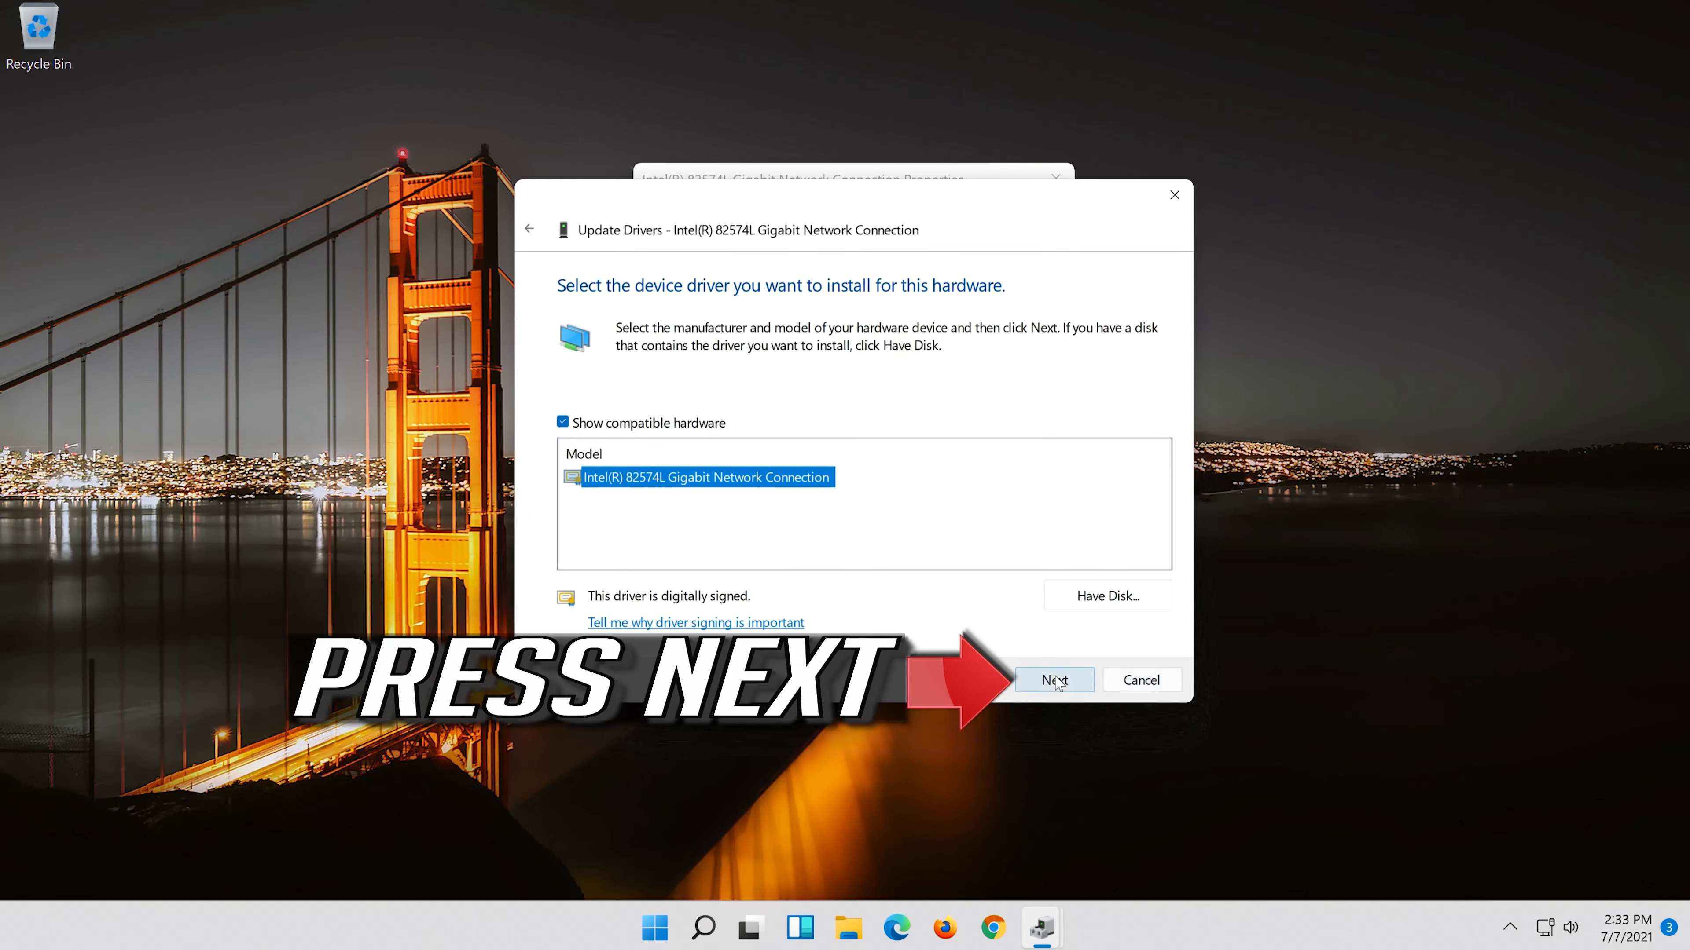
left_click(1053, 680)
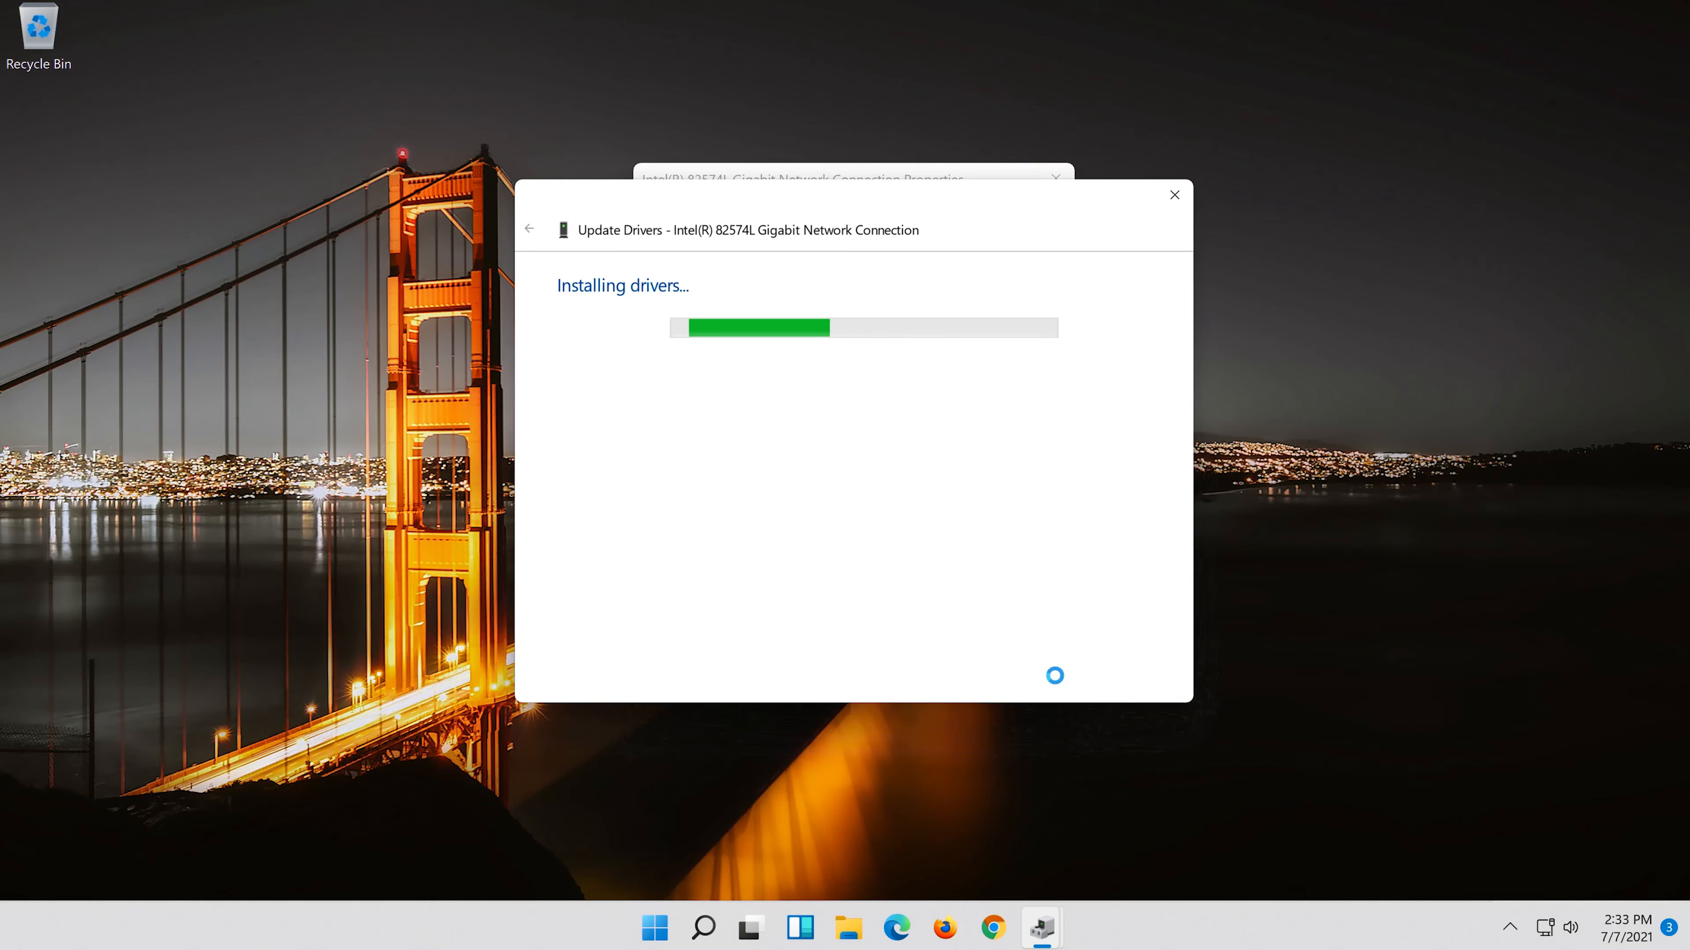